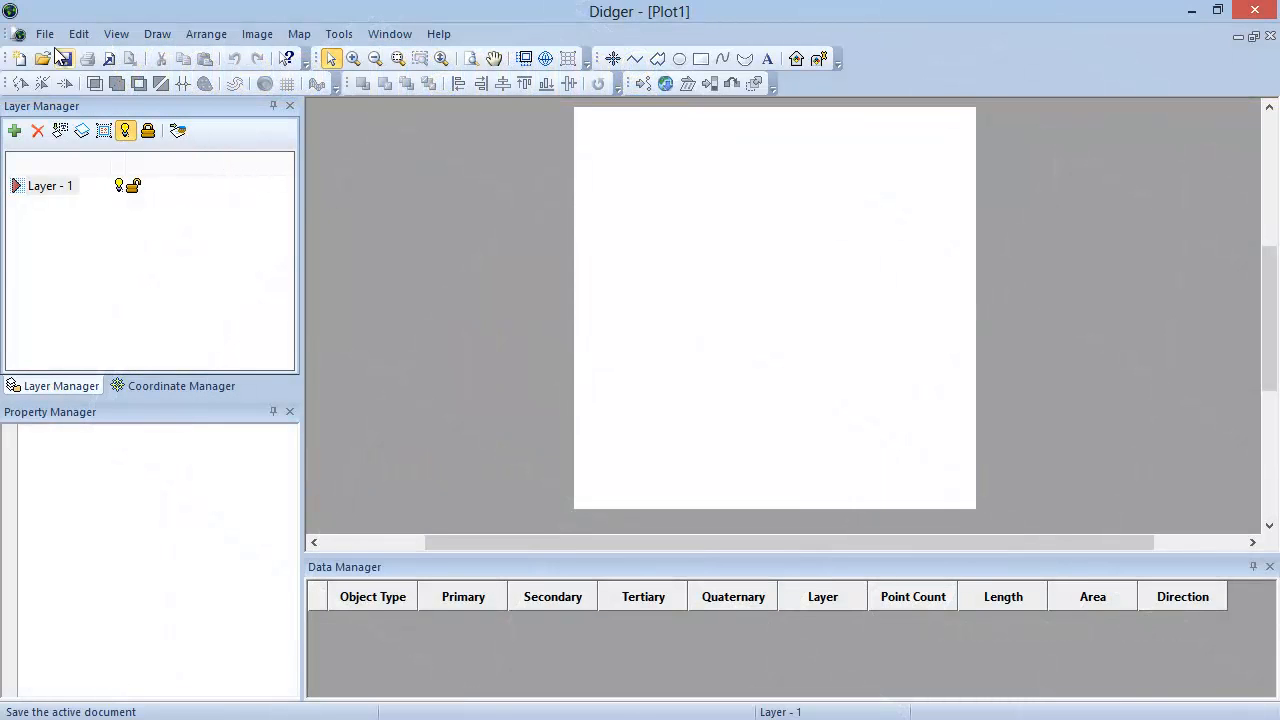
Open the Australia.pjt sample project from the Samples folder
click(44, 33)
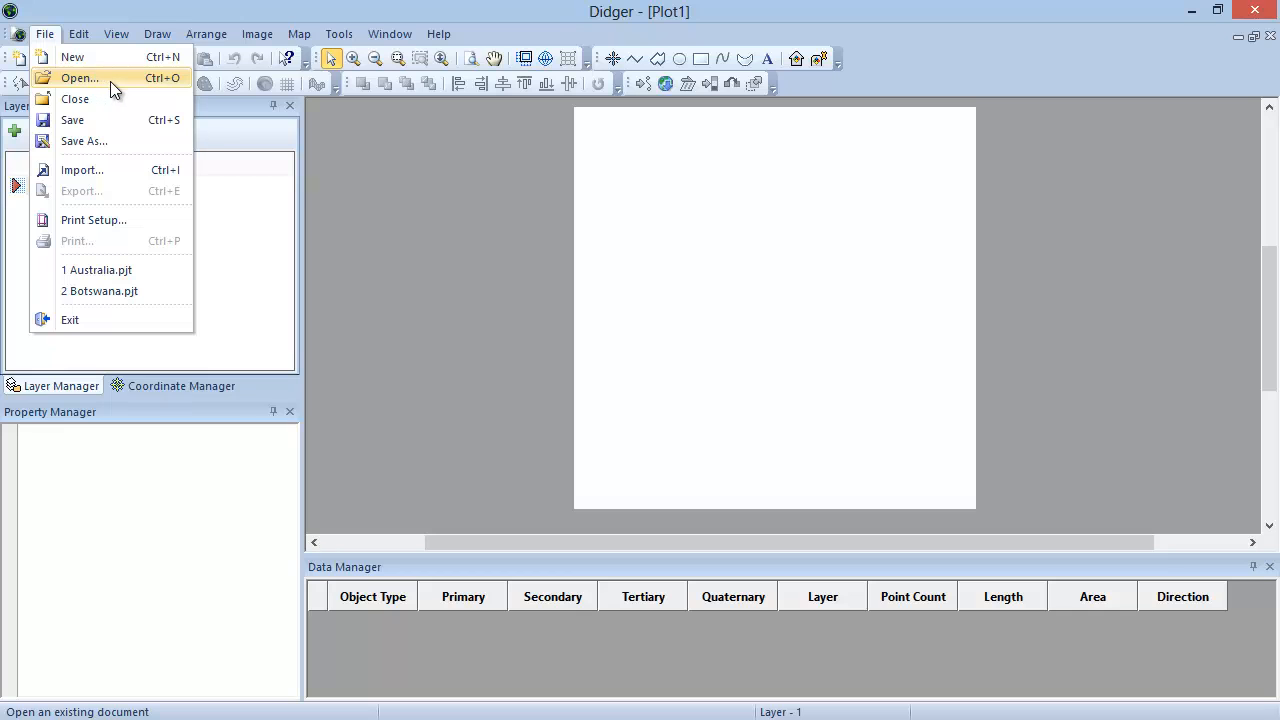
click(80, 78)
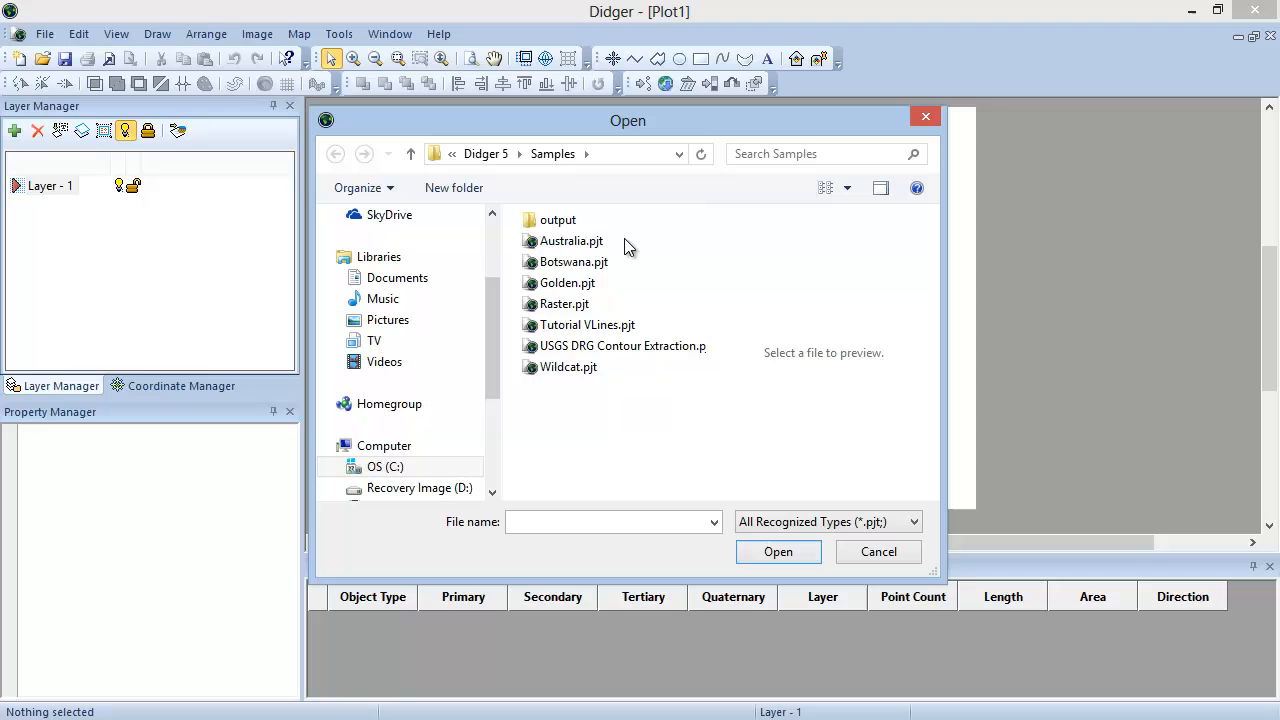
click(571, 240)
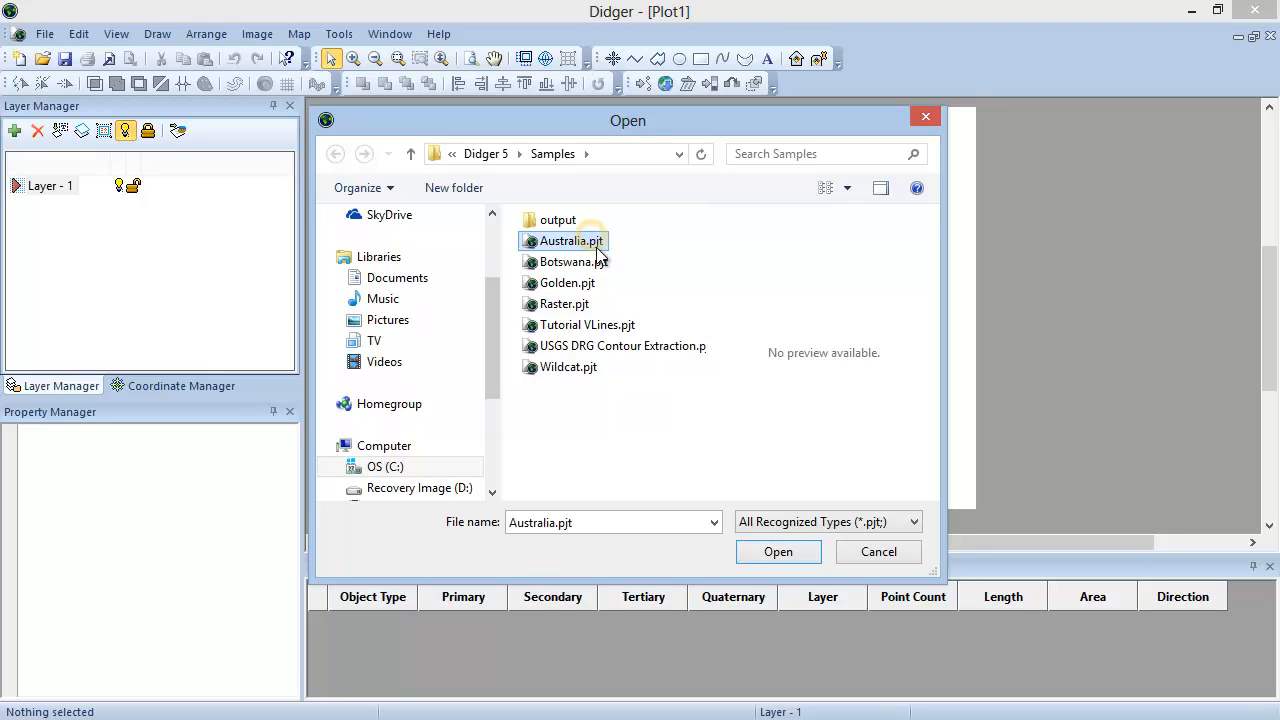
click(778, 551)
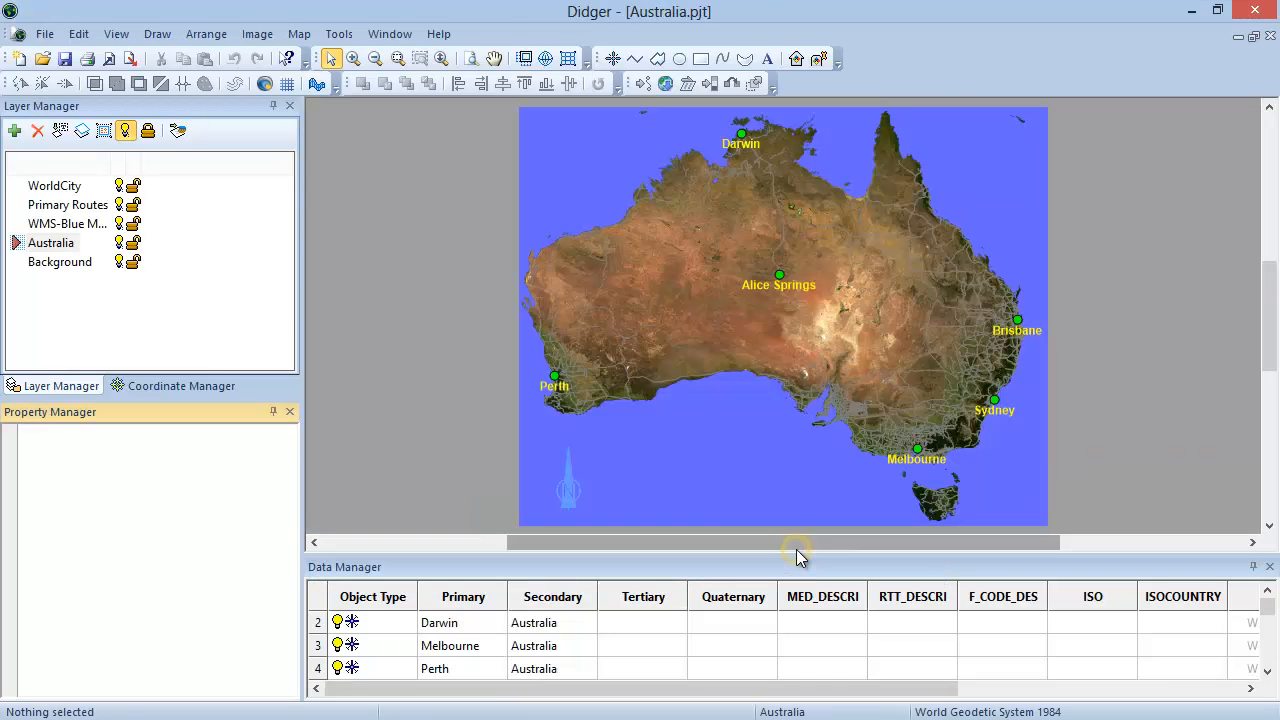
mouse_move(460, 336)
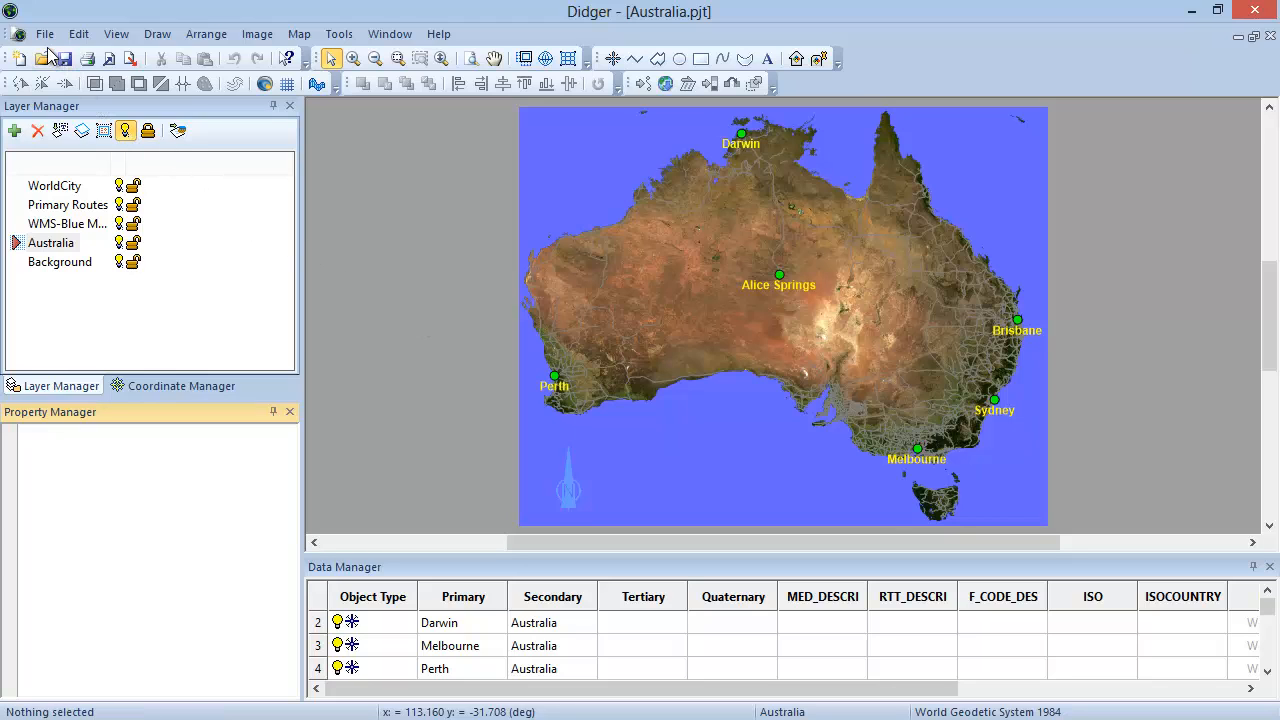
Save the Australia project, then bring up the Save As dialog for it
click(44, 33)
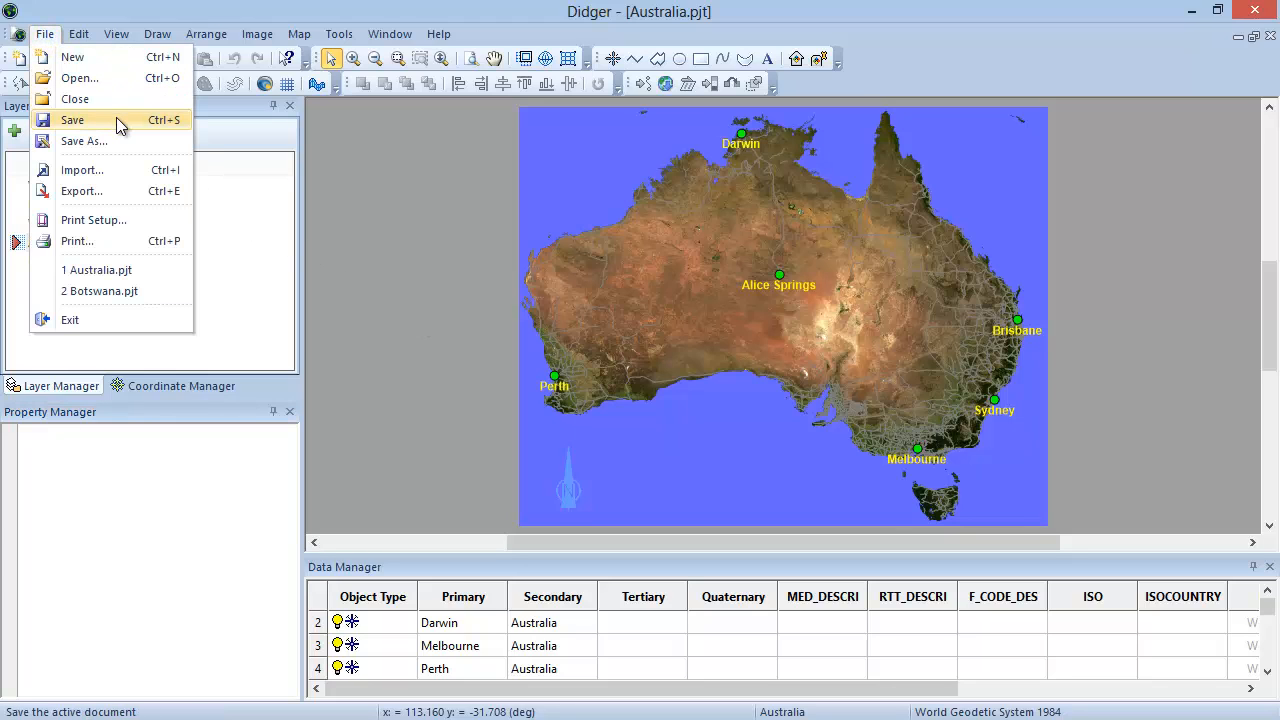
click(72, 119)
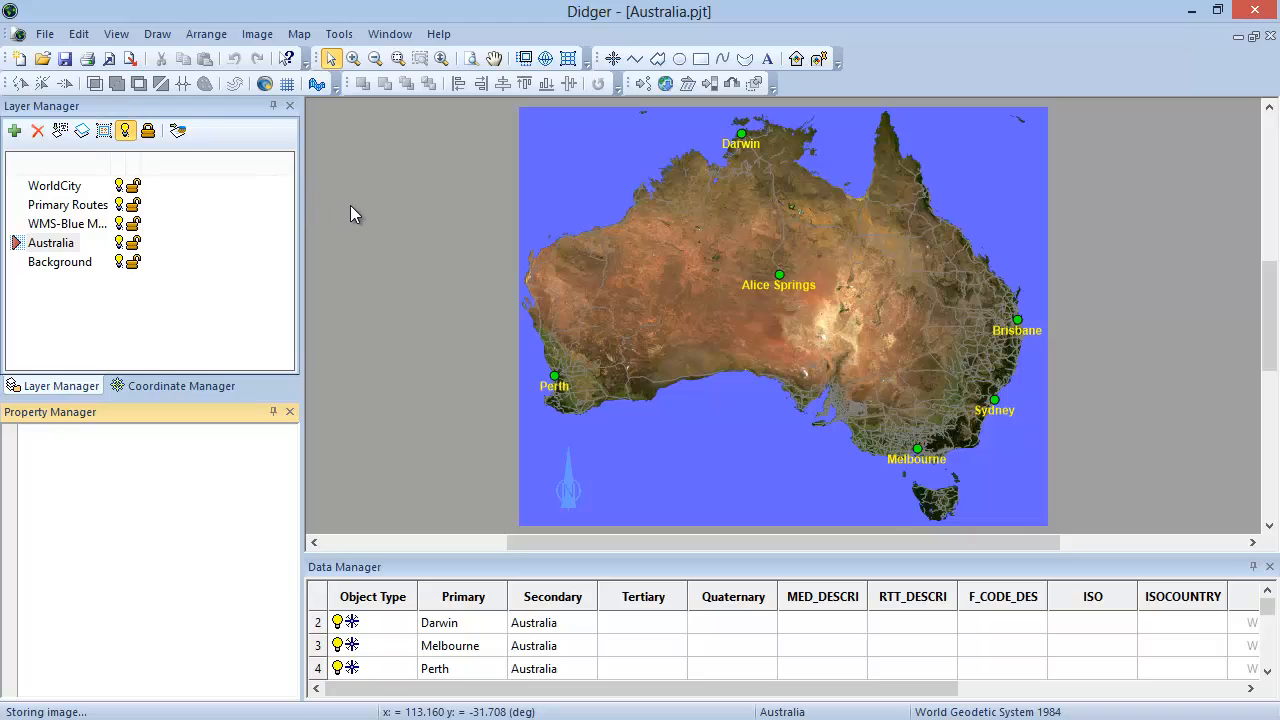
click(44, 33)
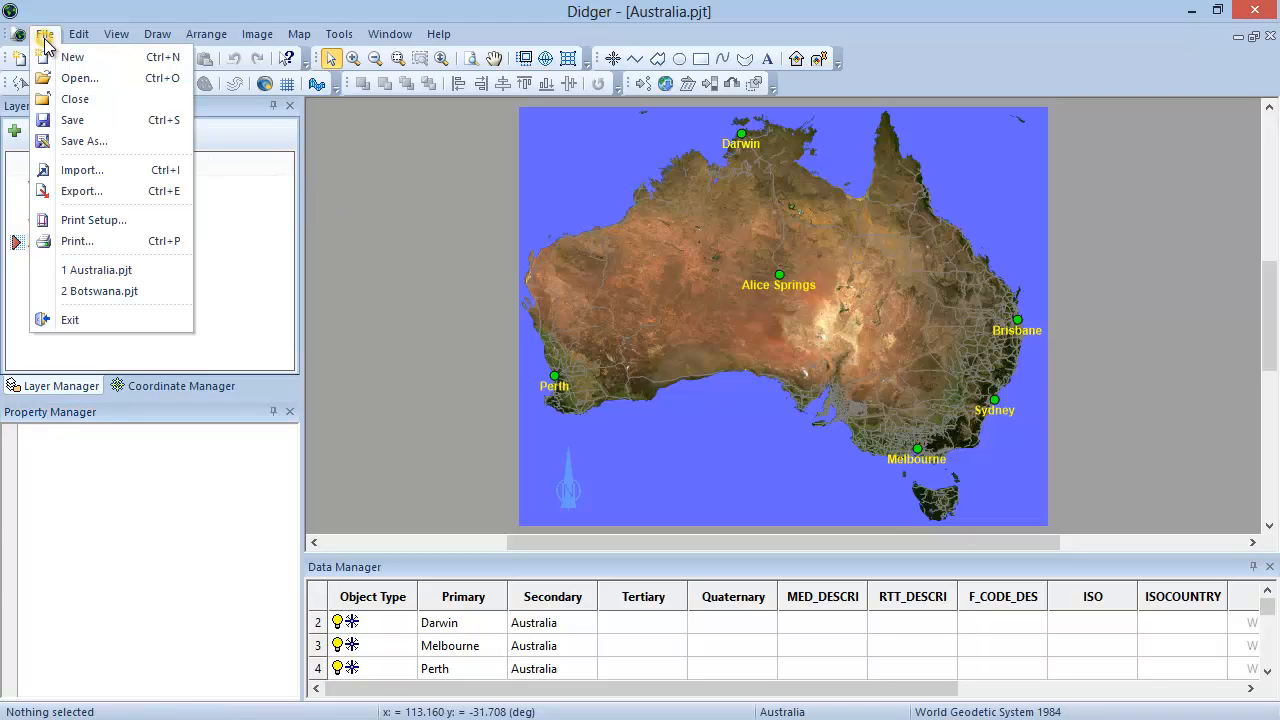
click(84, 141)
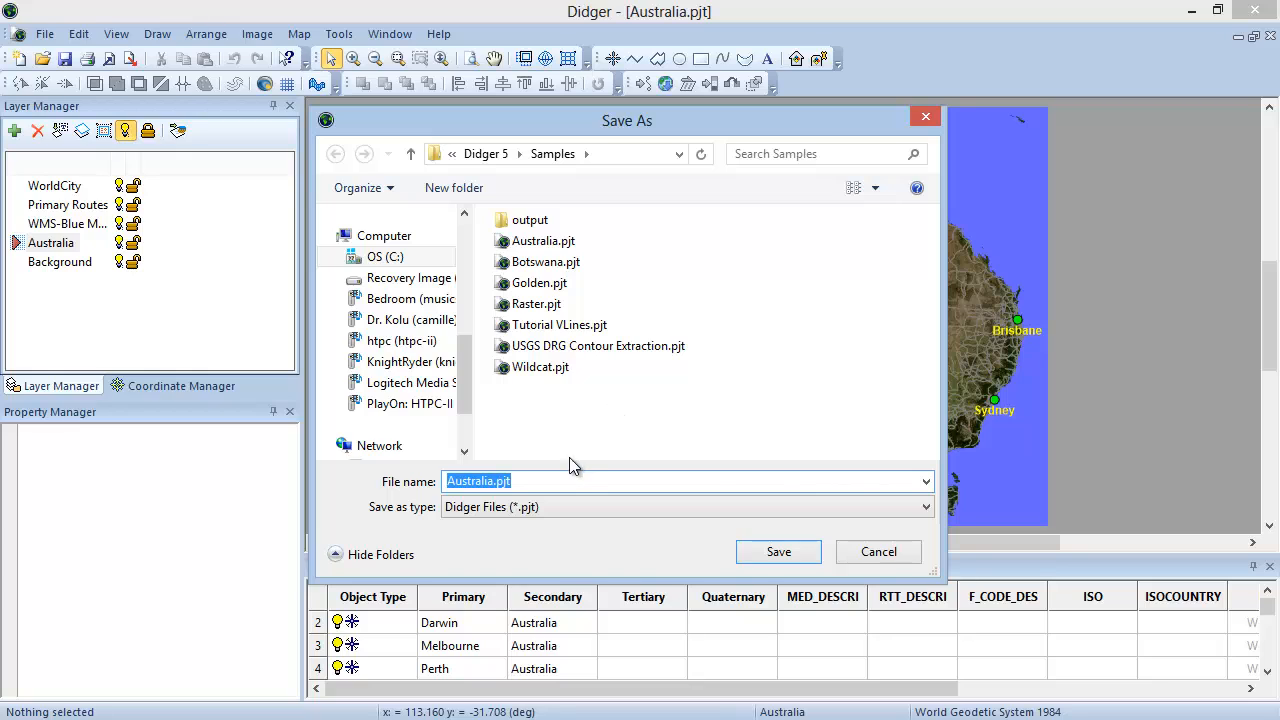
Review the Save as type list, then cancel the Save As dialog without saving
click(560, 481)
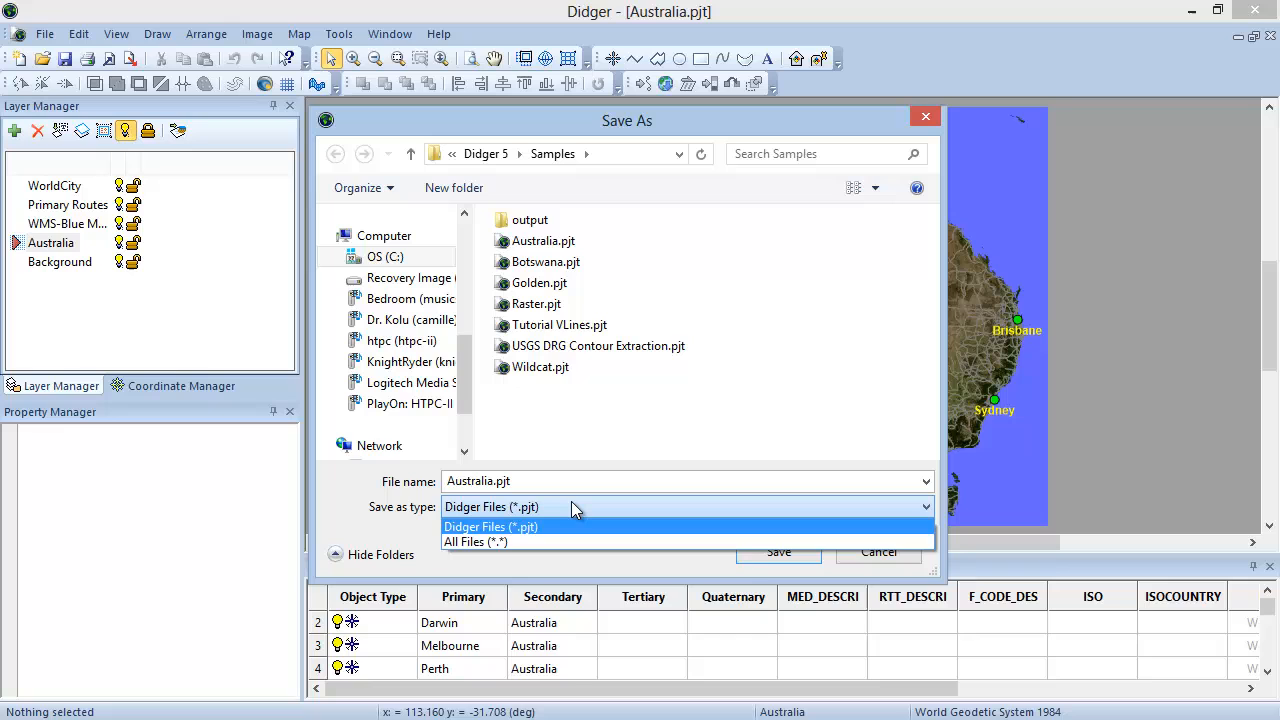
click(490, 526)
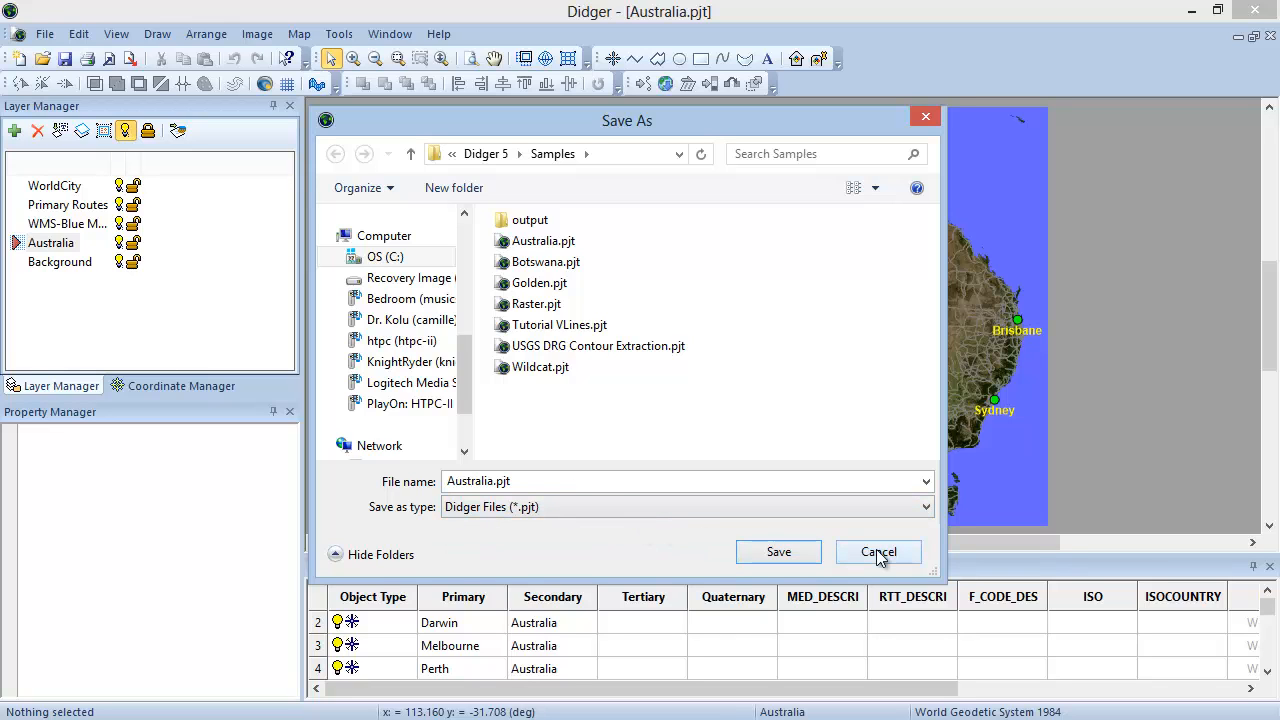
click(878, 552)
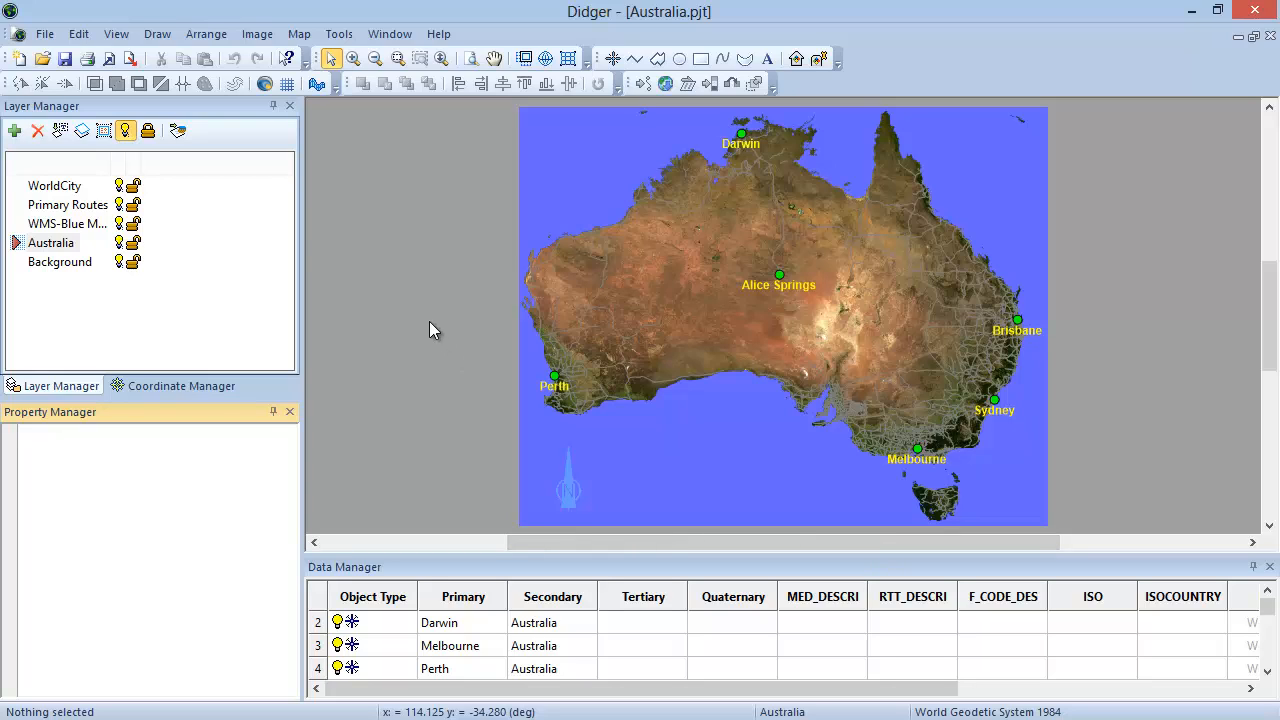
mouse_move(285, 230)
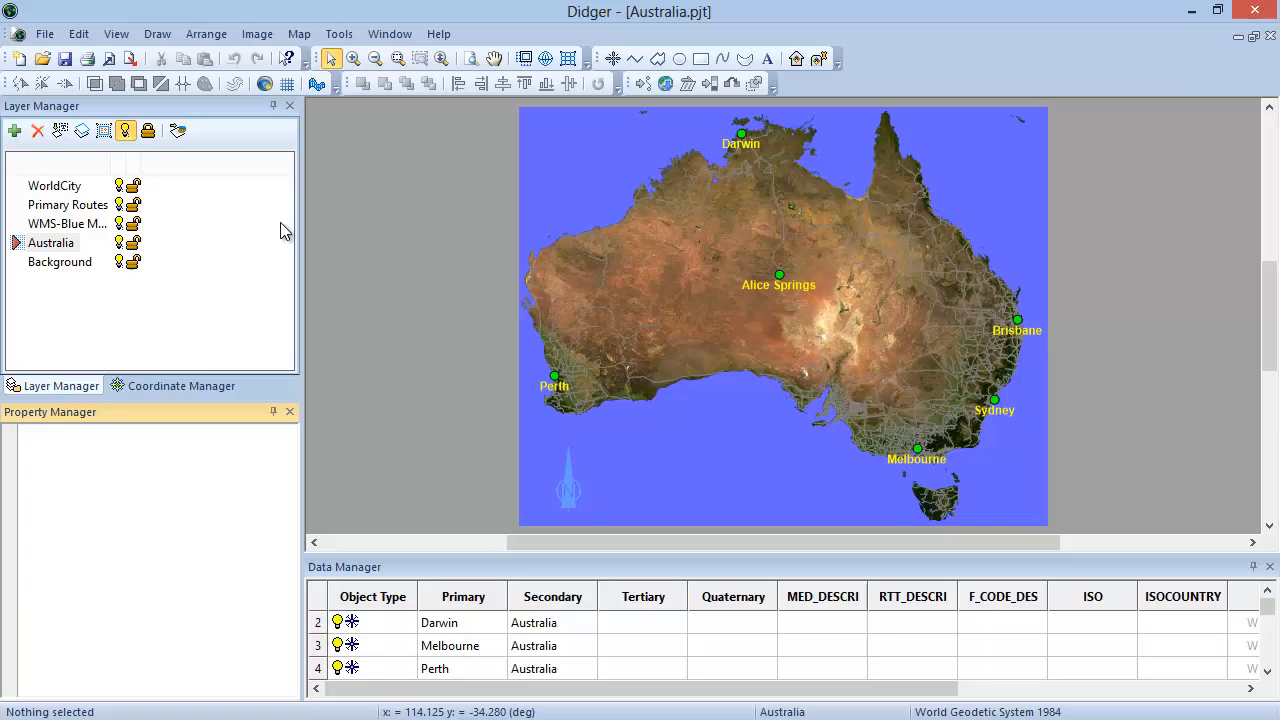
Start an export and choose KMZ Google Earth (*.kmz) as the export format
click(44, 33)
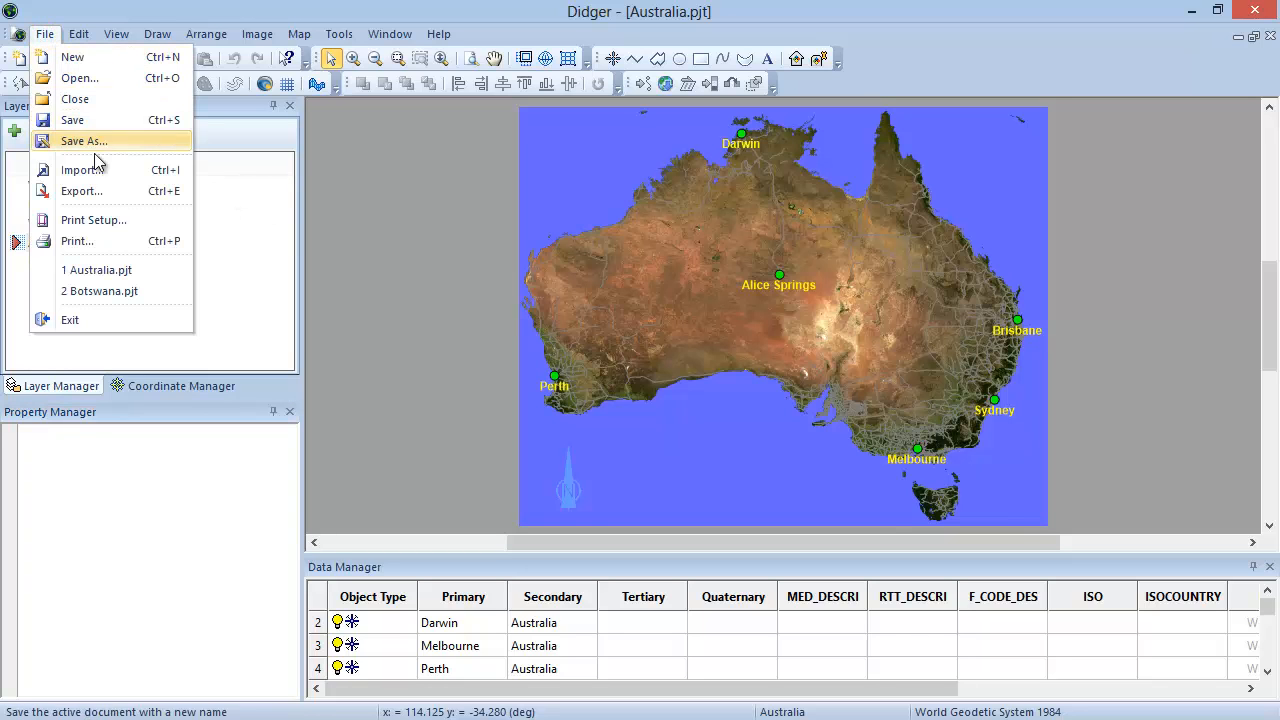
click(81, 191)
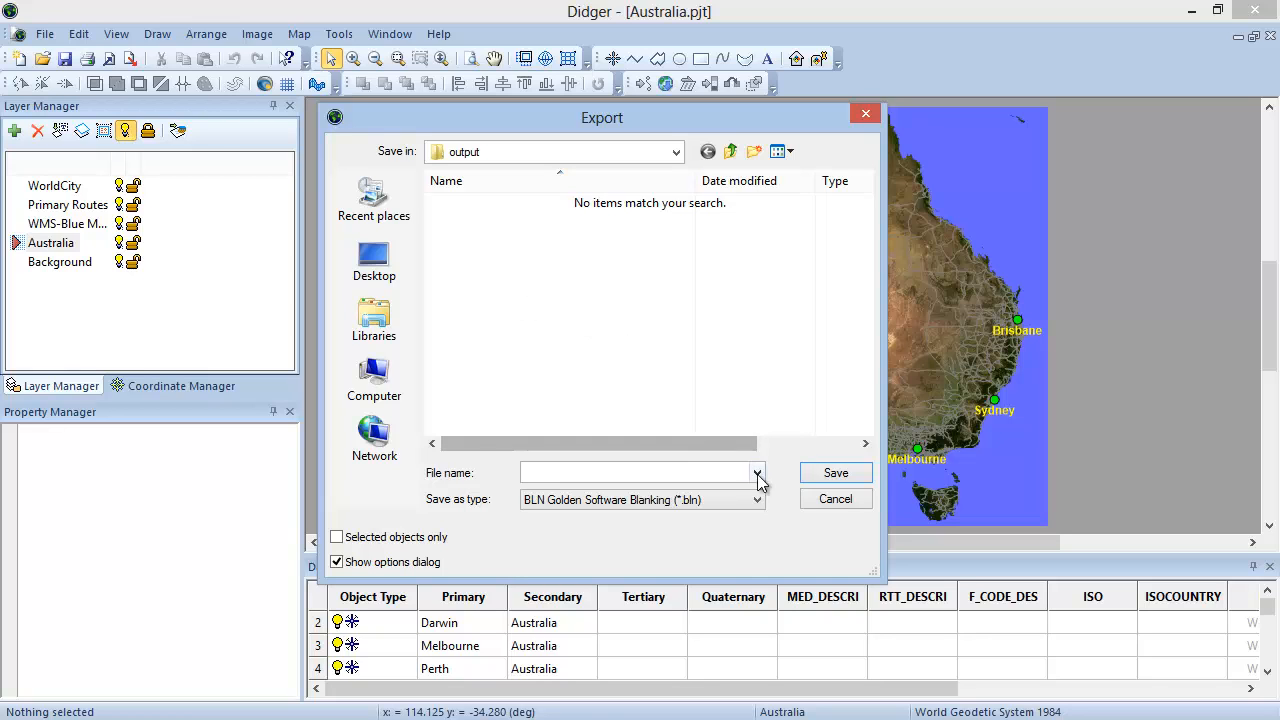
click(757, 499)
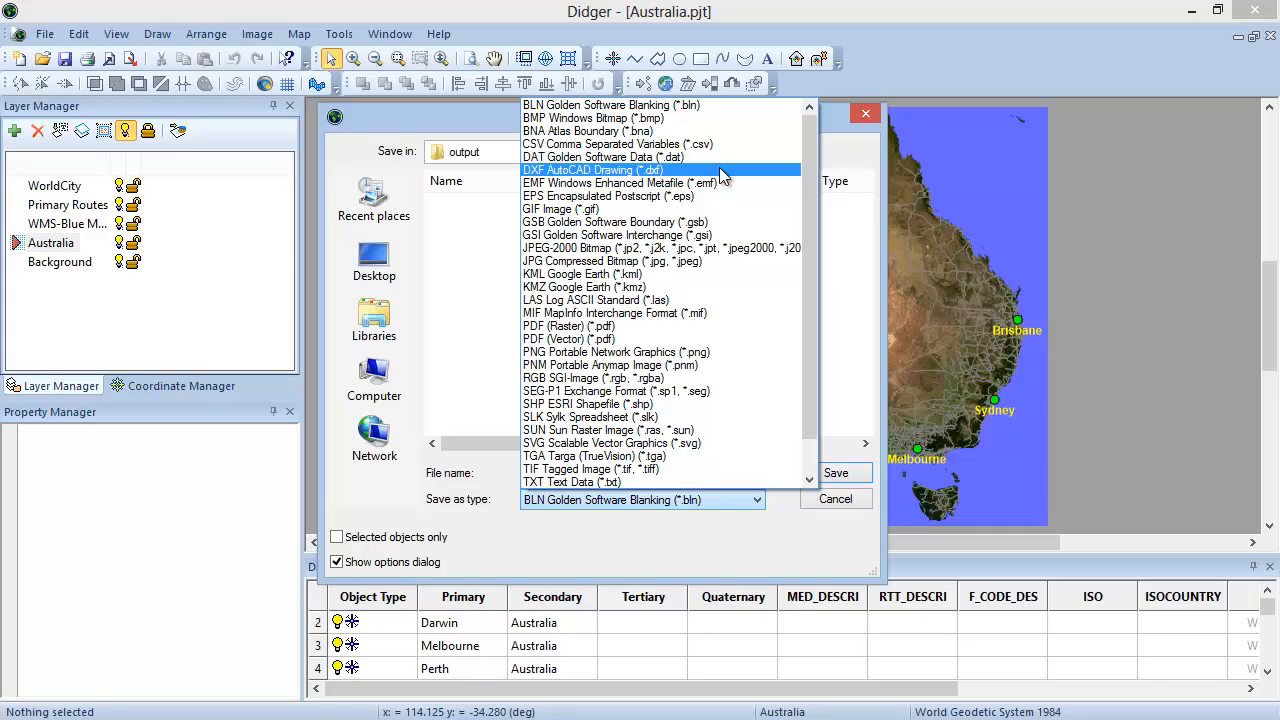
mouse_move(716, 404)
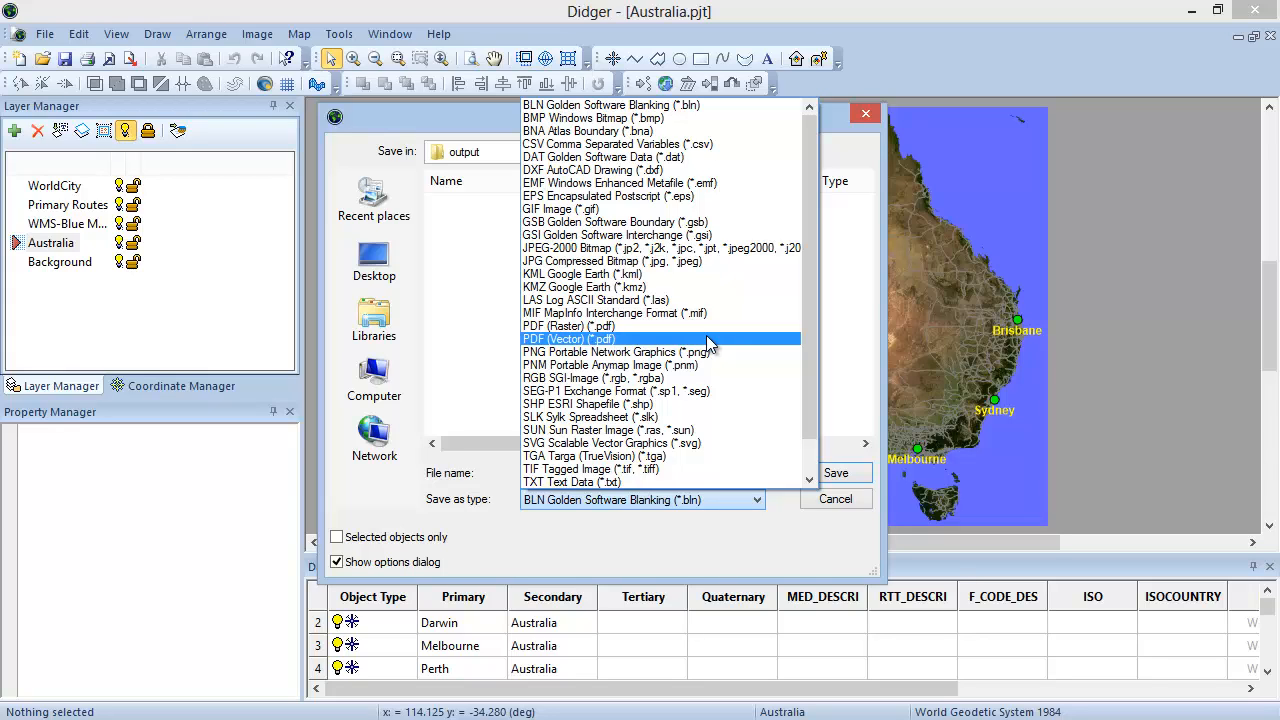
mouse_move(710, 274)
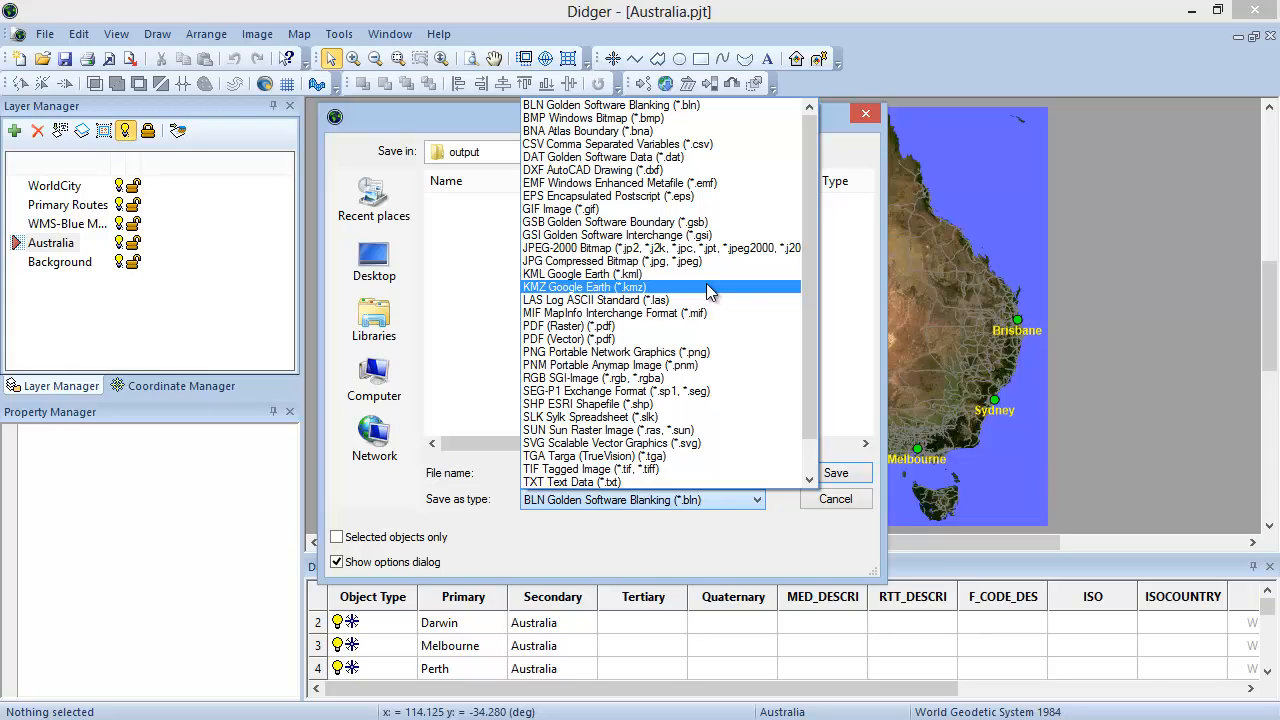
click(585, 287)
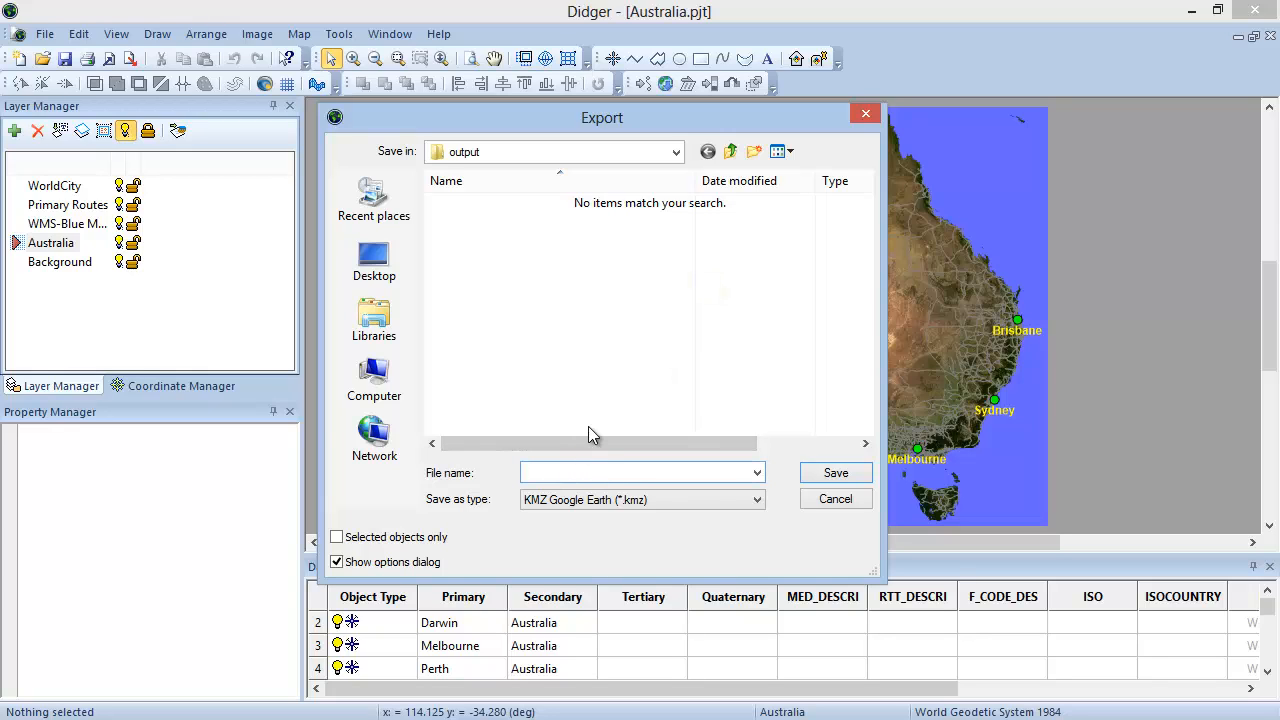
Name the KMZ export Australia and save it to the output folder
text(Austral)
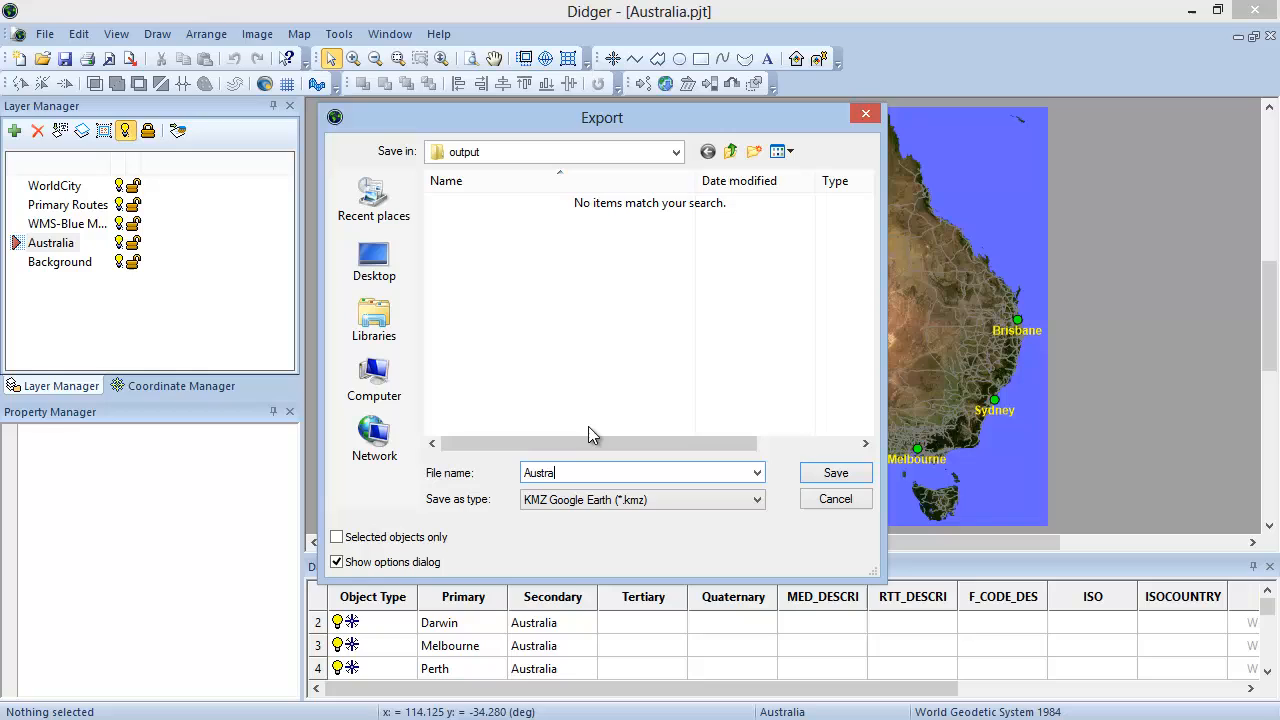
text(lia)
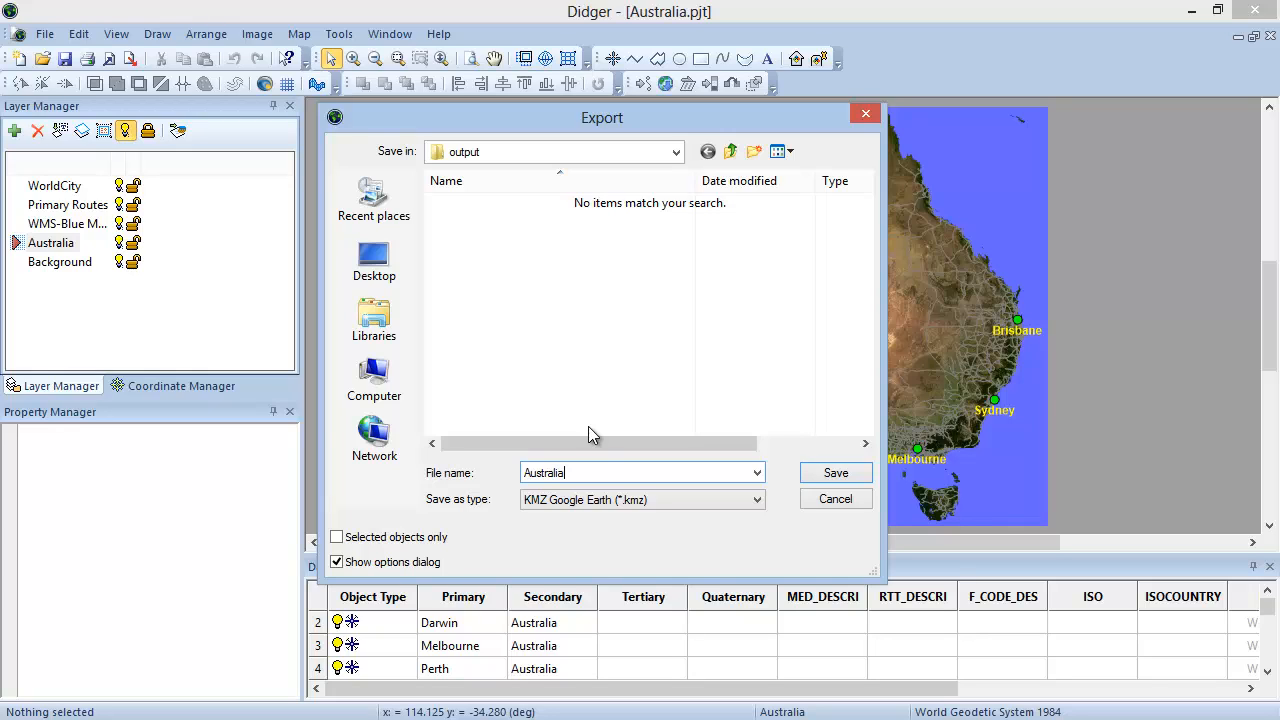
mouse_move(445, 517)
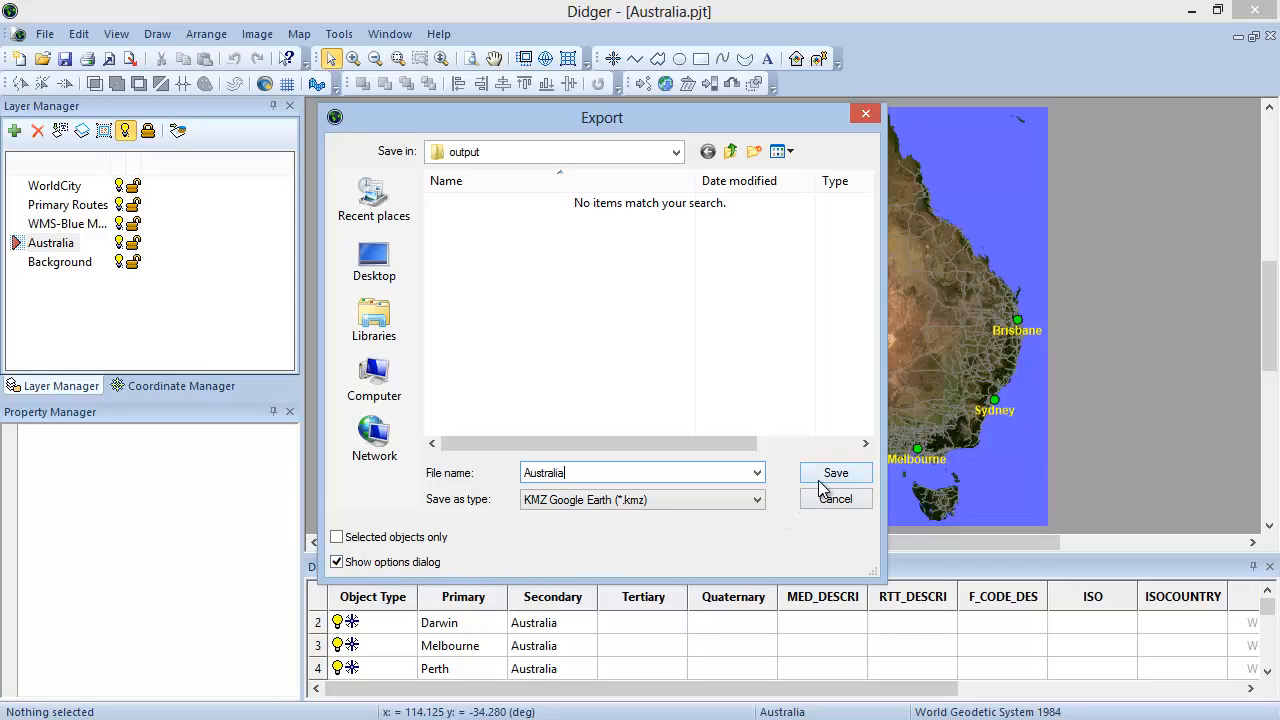
click(835, 472)
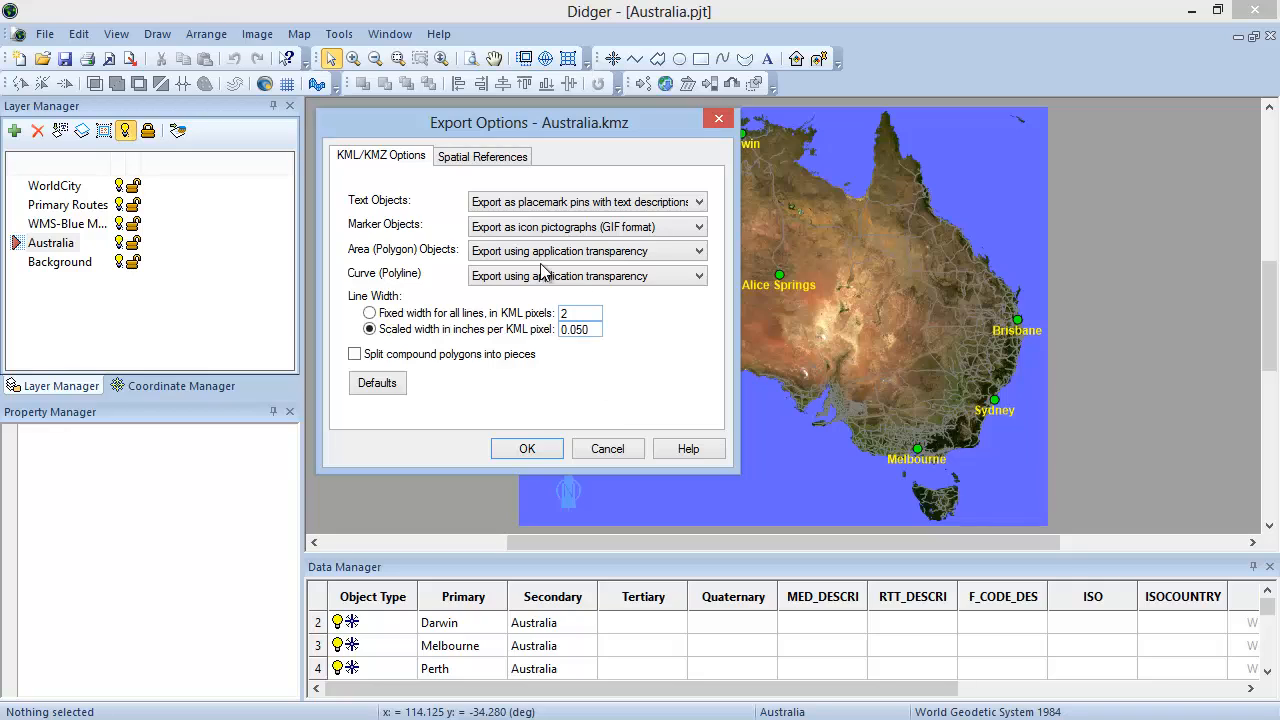
Review the Spatial References options (Internal file format) and confirm the Australia.kmz export
click(482, 156)
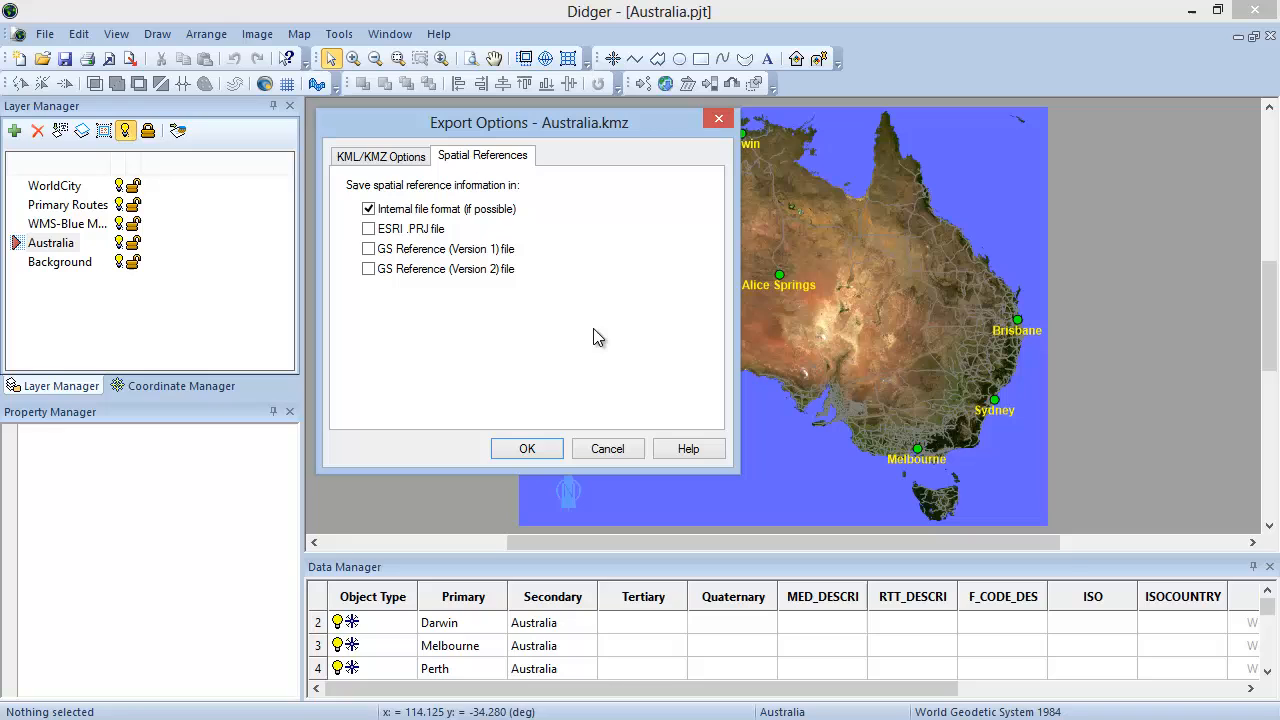
click(527, 448)
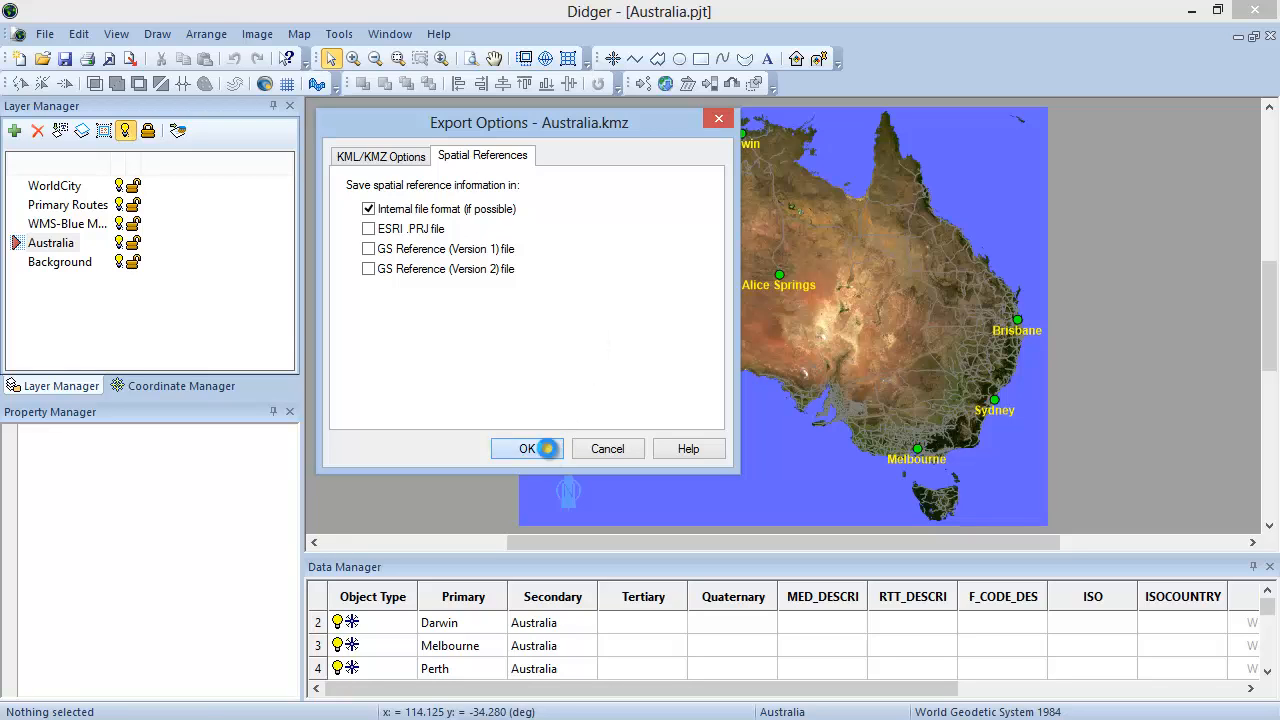
click(527, 448)
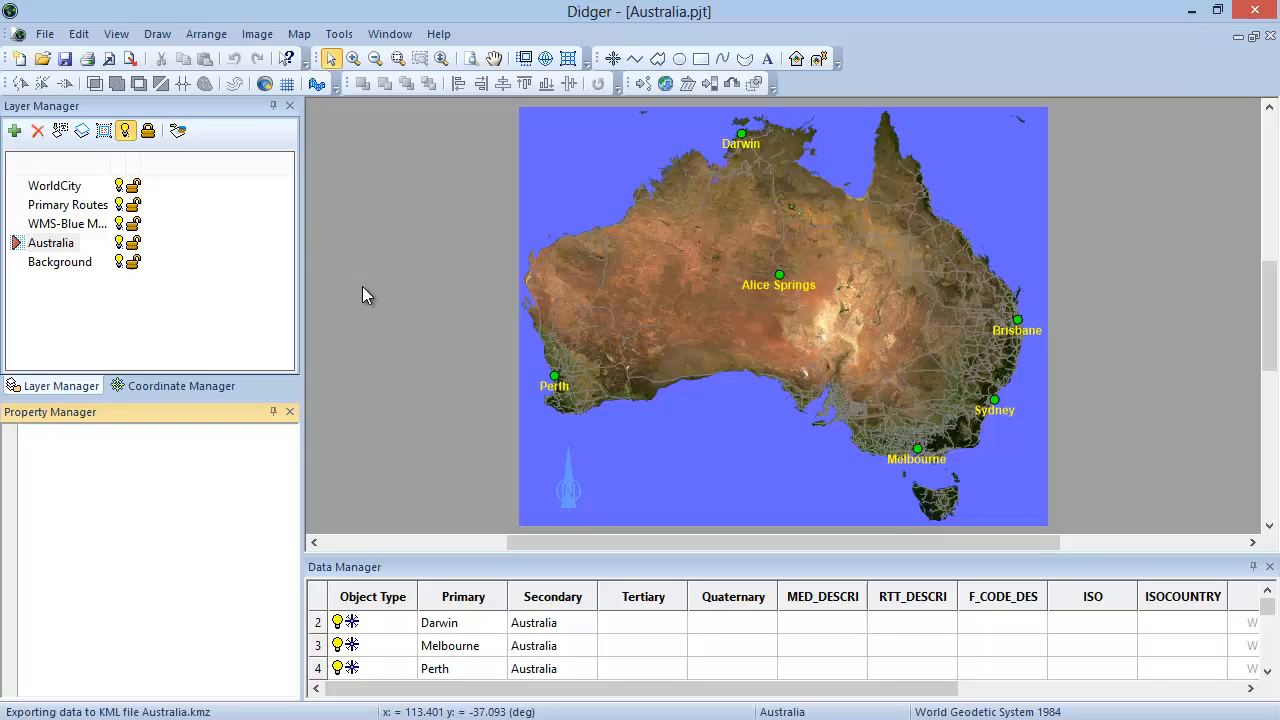
Export the project as Australia.xlsx in XLSX Excel 2007 Spreadsheet format
click(44, 33)
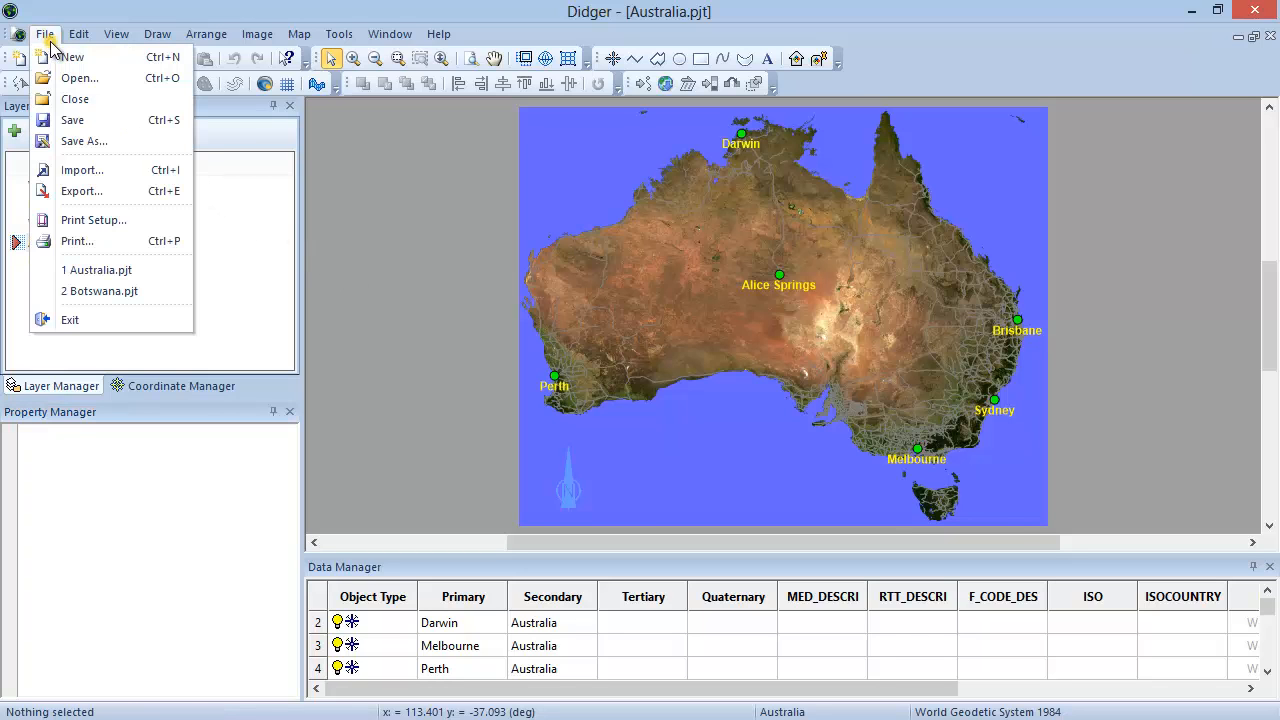
mouse_move(82, 191)
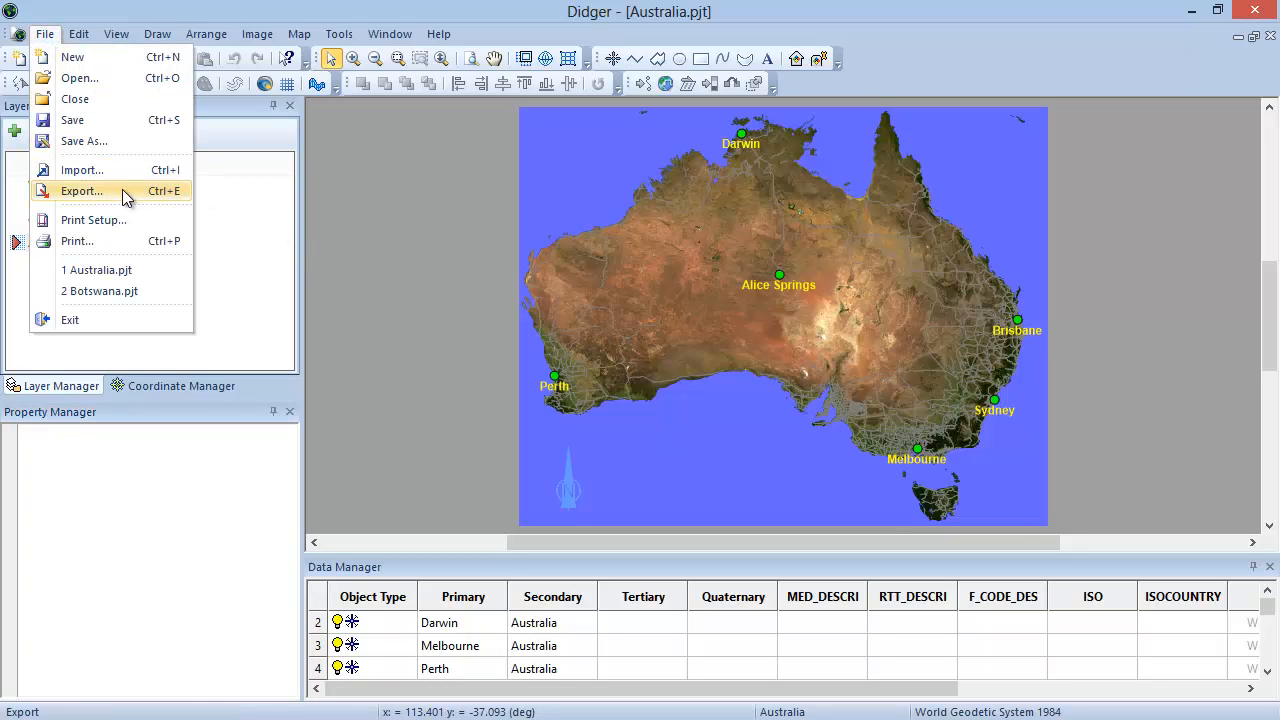
click(82, 191)
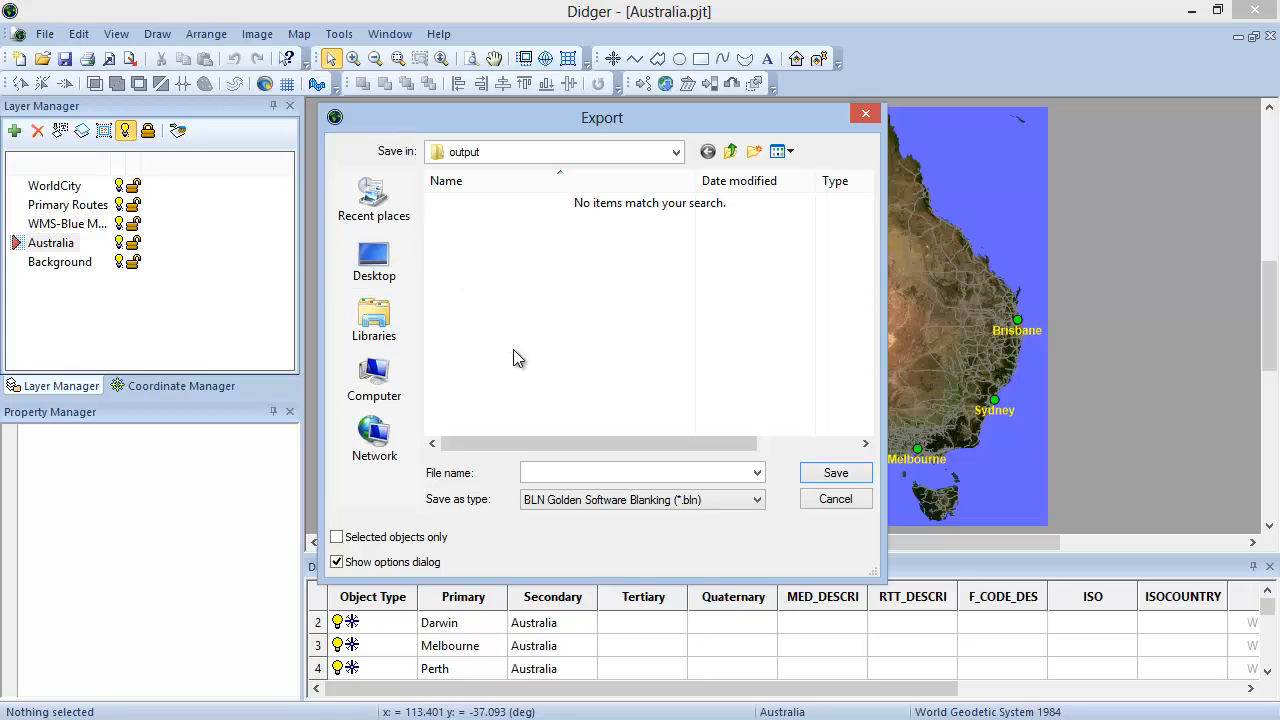
click(635, 472)
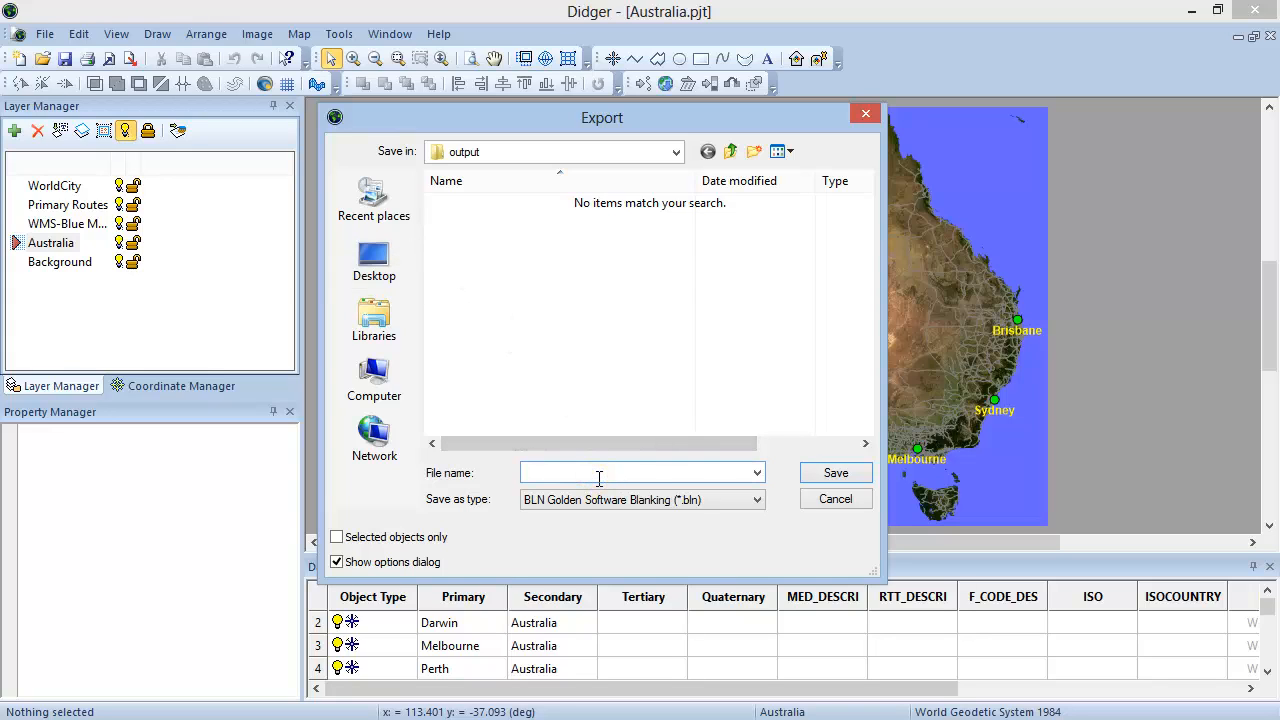
text(Australia)
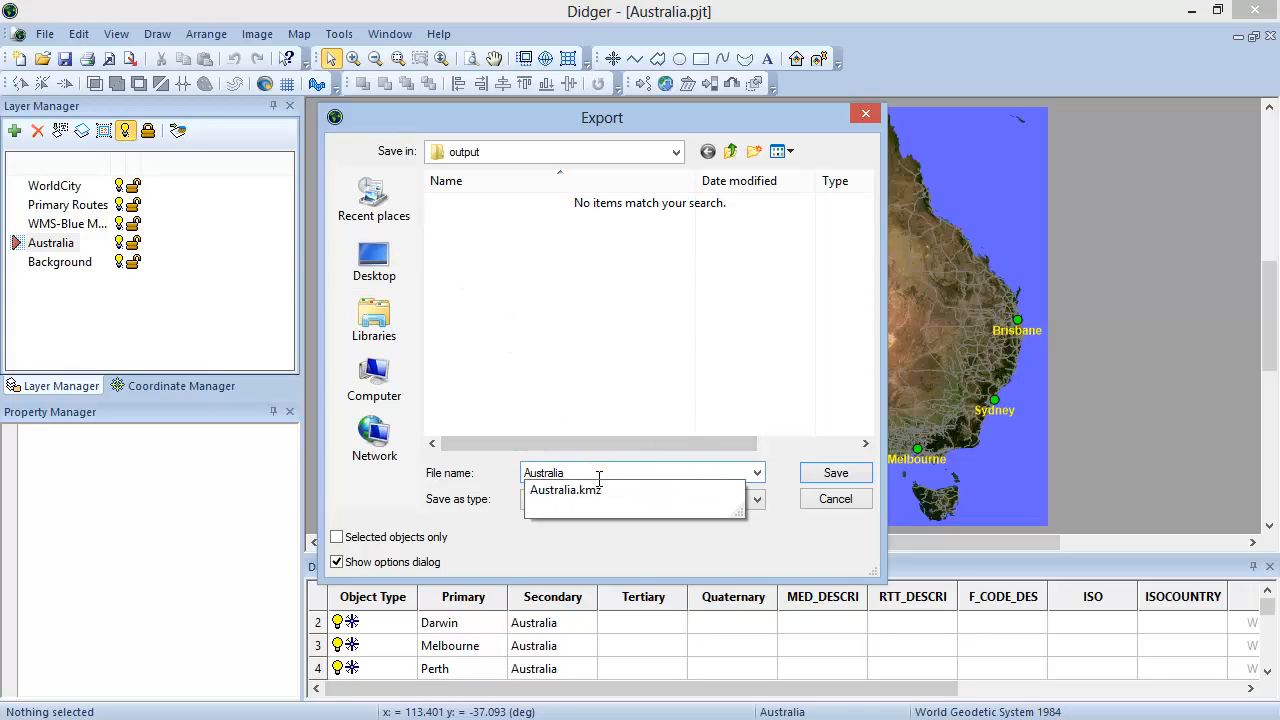
click(757, 499)
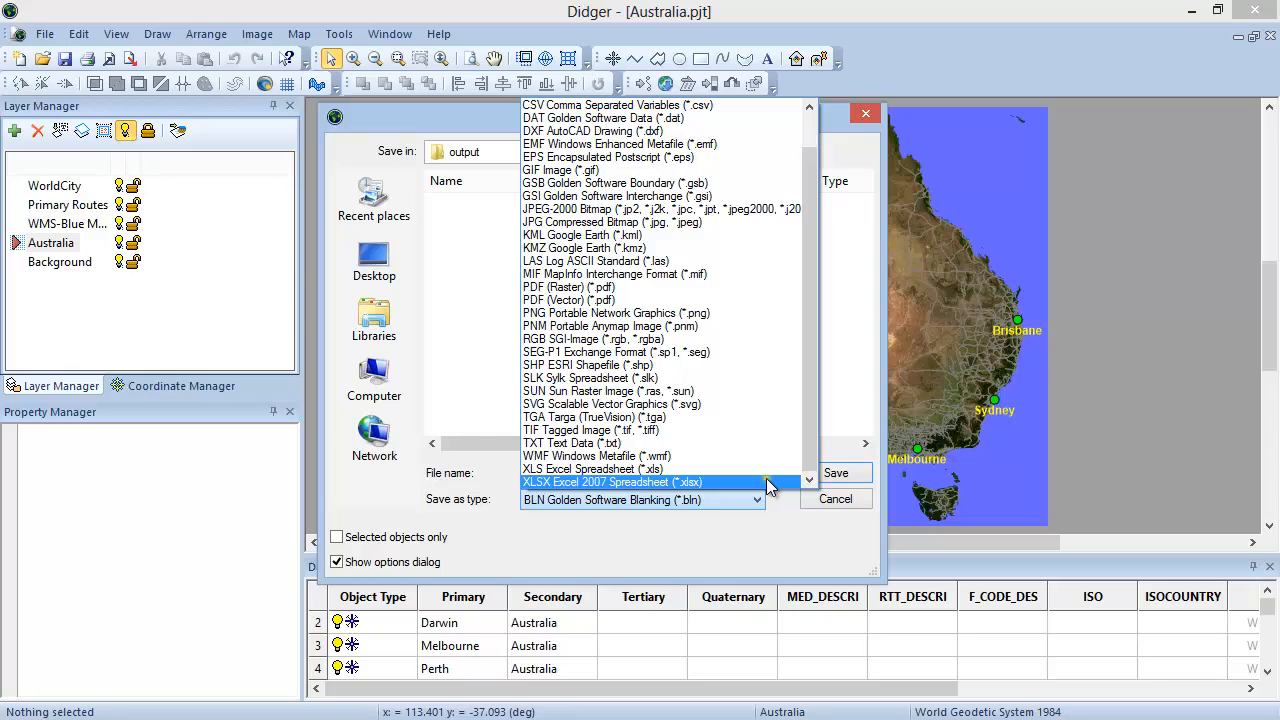
click(613, 499)
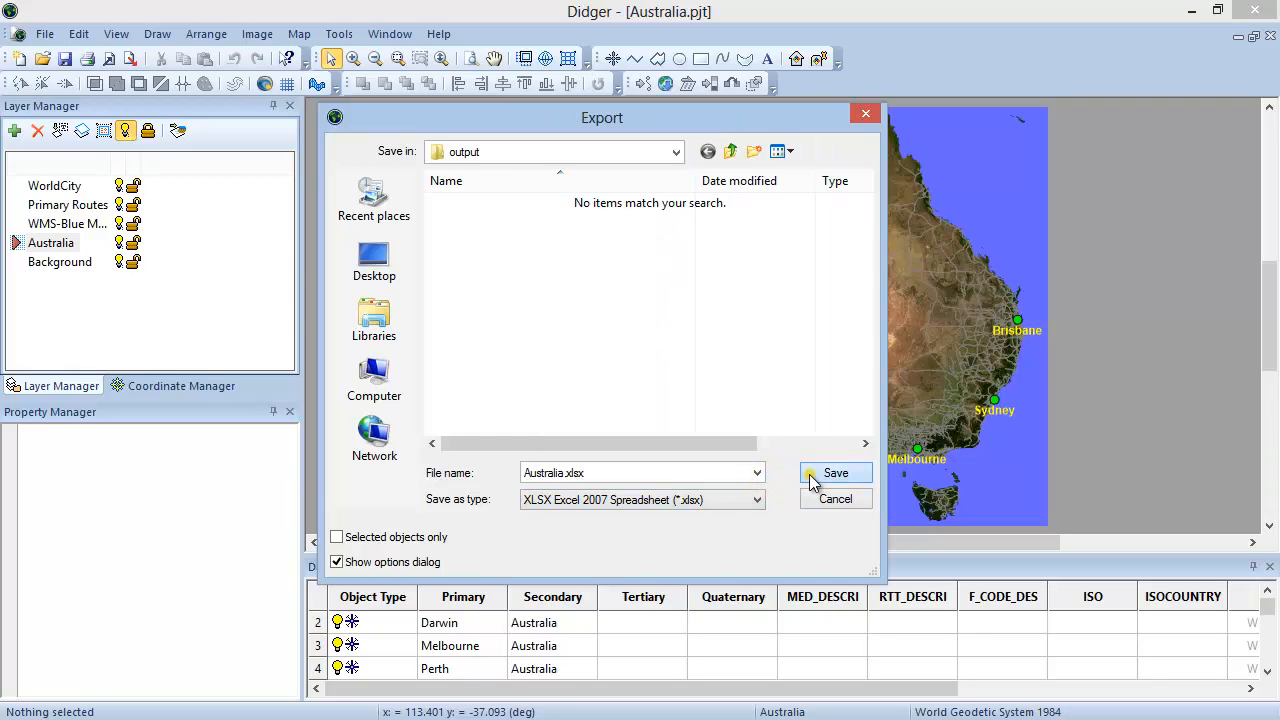
click(835, 473)
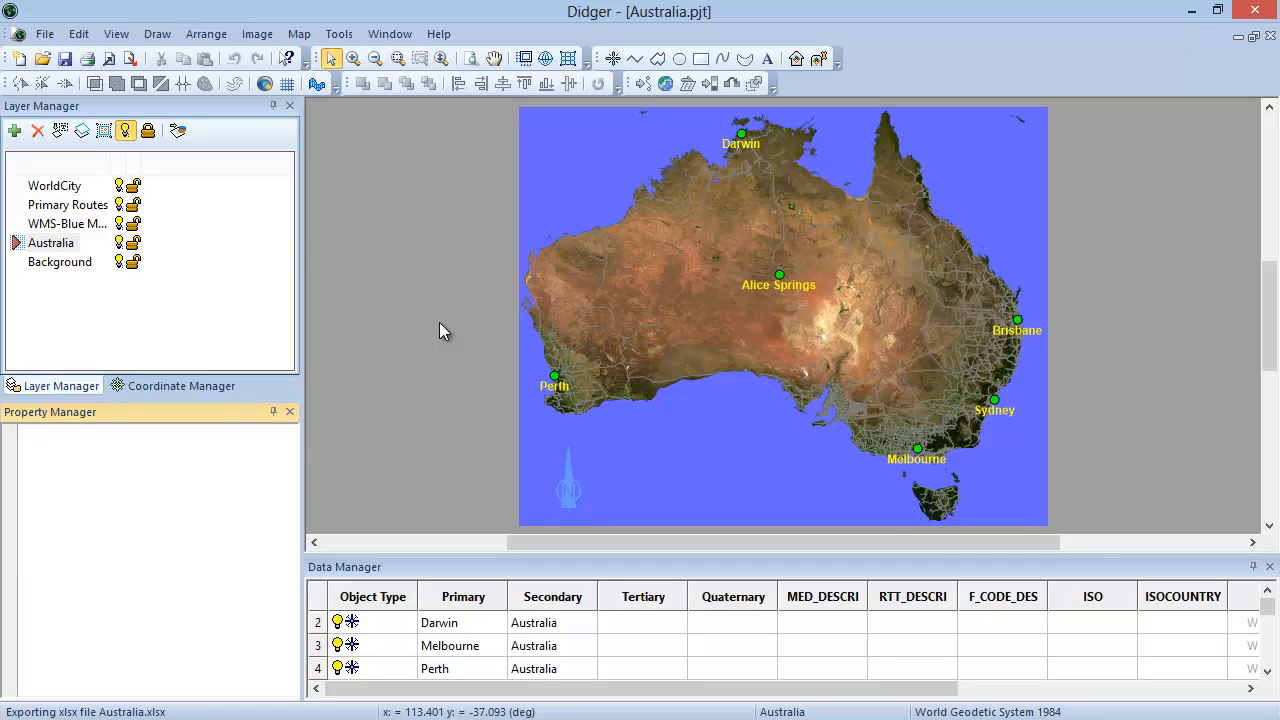
Open Help Contents, collapse Introduction and expand the Files topics
click(438, 33)
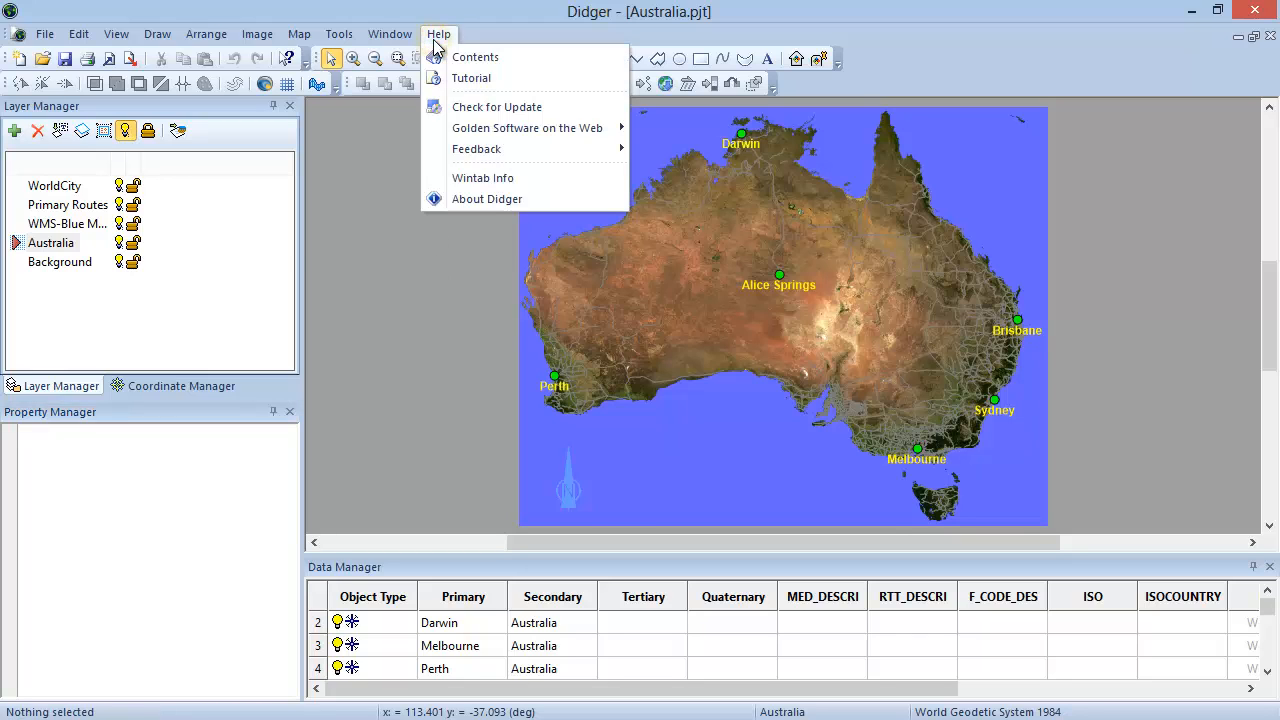
mouse_move(475, 57)
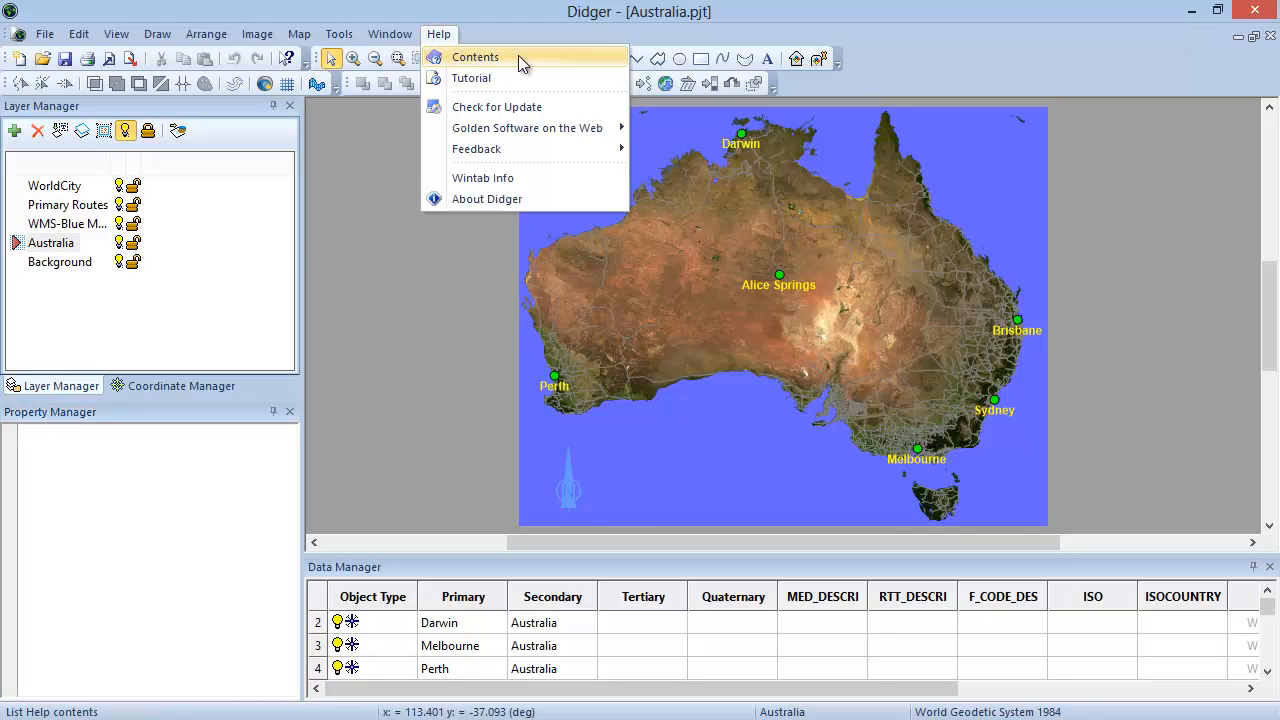
click(475, 57)
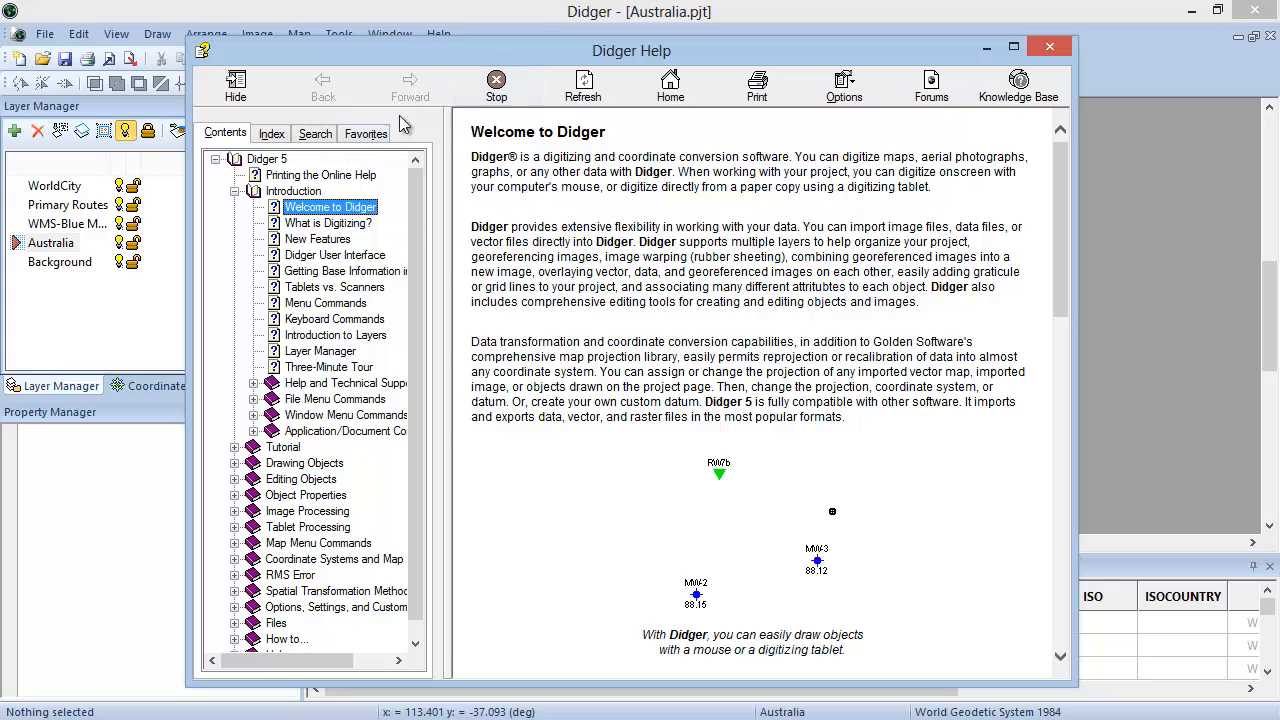
click(234, 191)
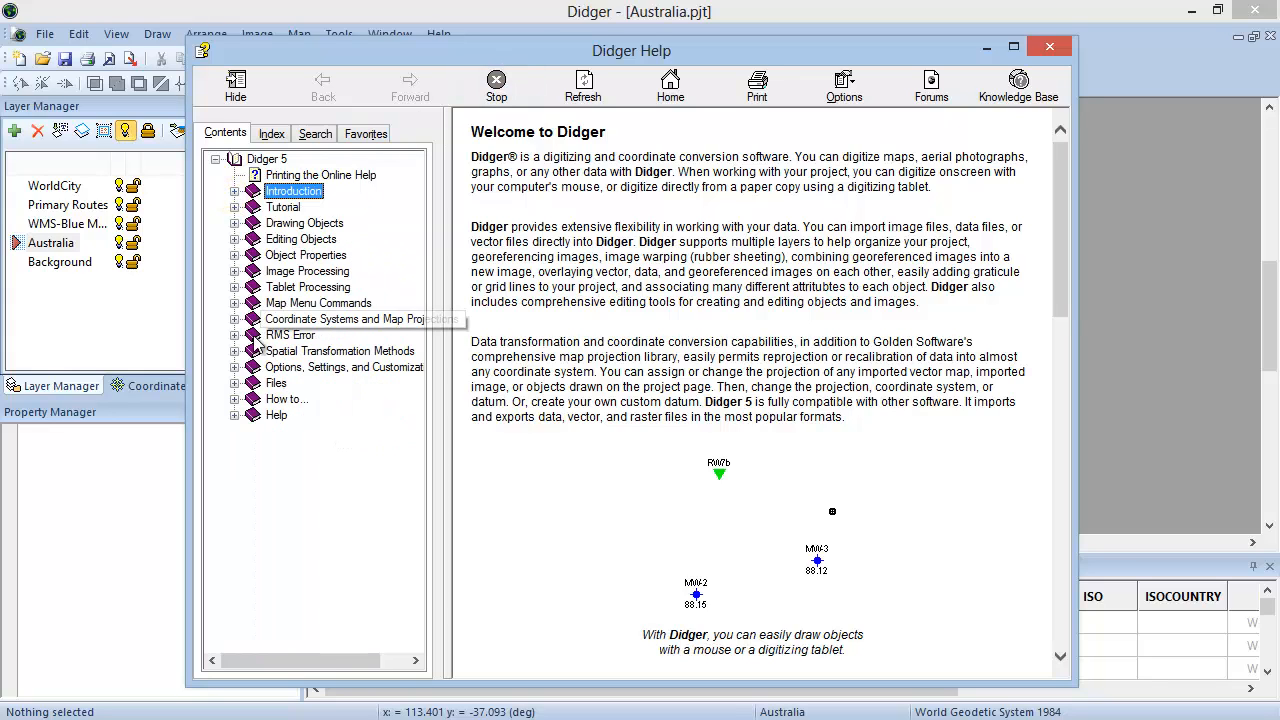
click(234, 383)
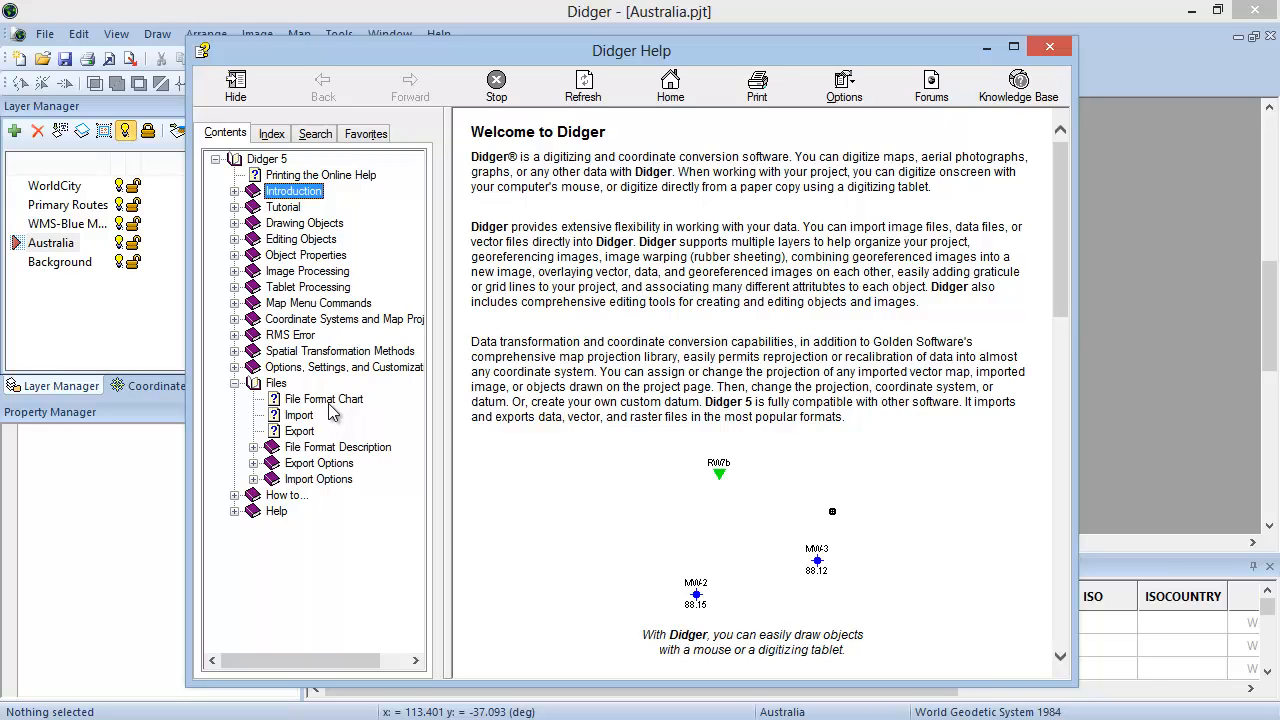
From the File Format Chart, read the Golden Software Blanking .BLN description to its end
click(322, 399)
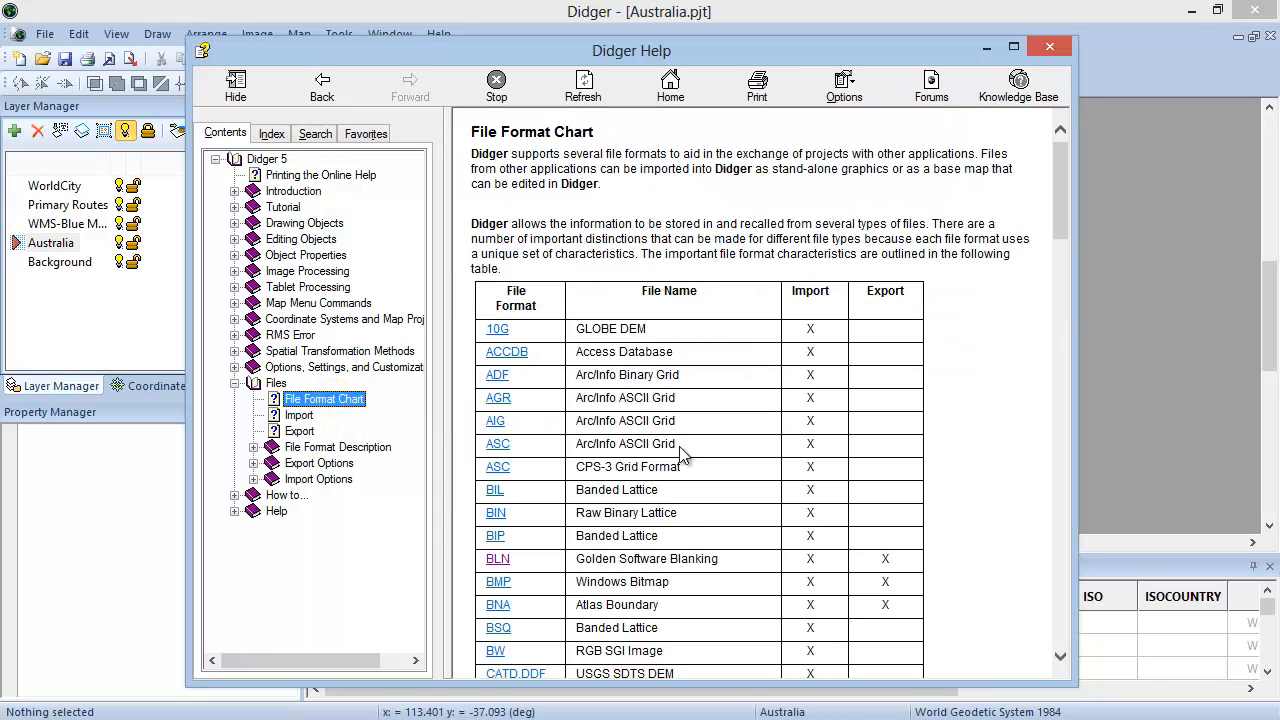
mouse_move(848, 555)
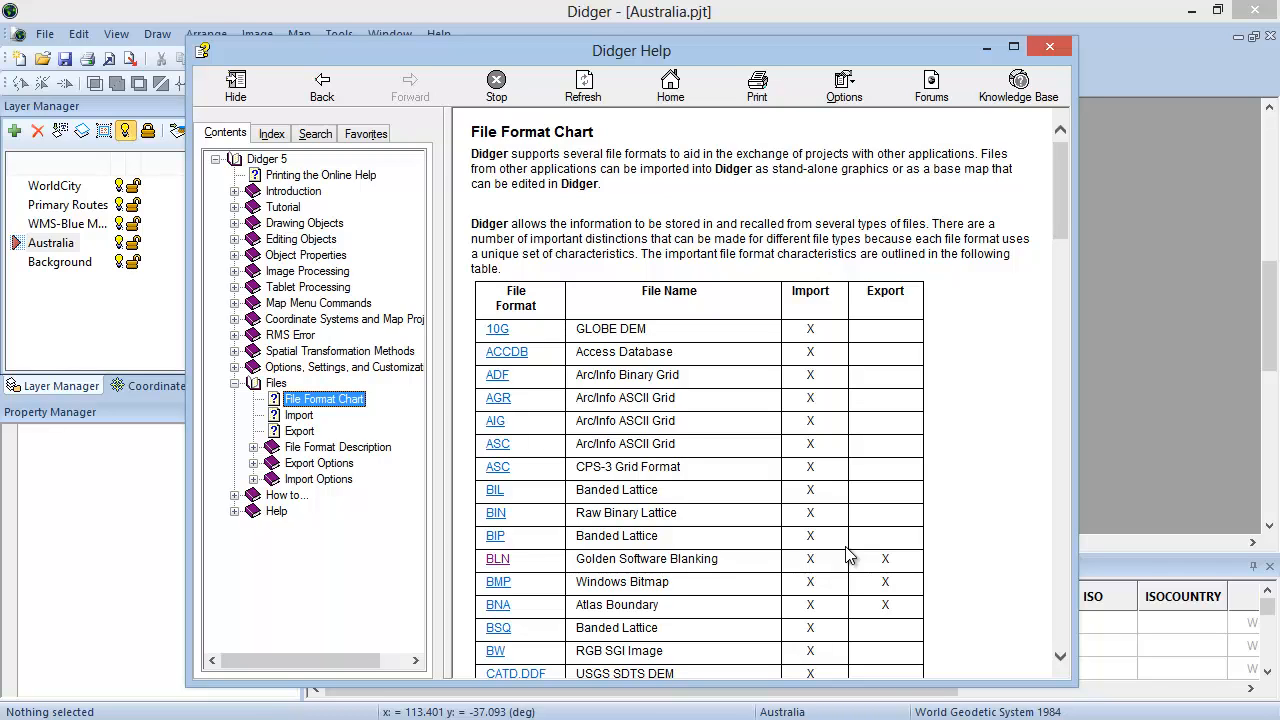
mouse_move(508, 563)
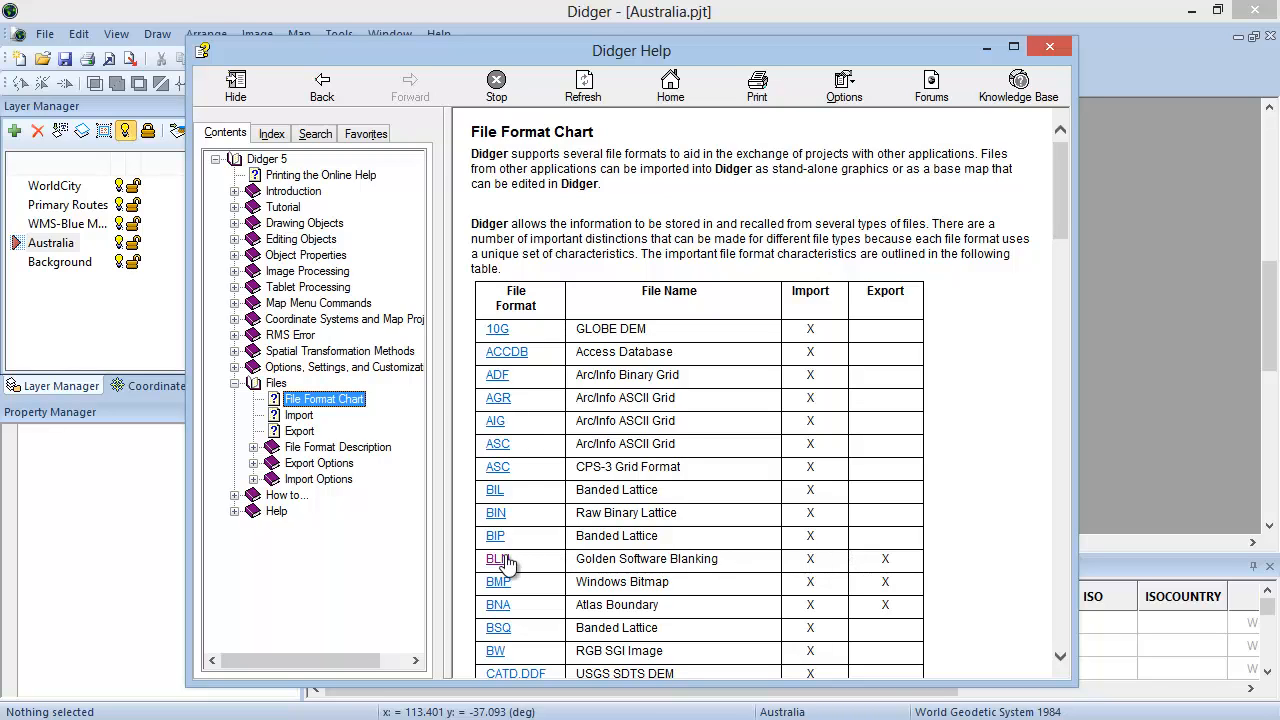
click(495, 559)
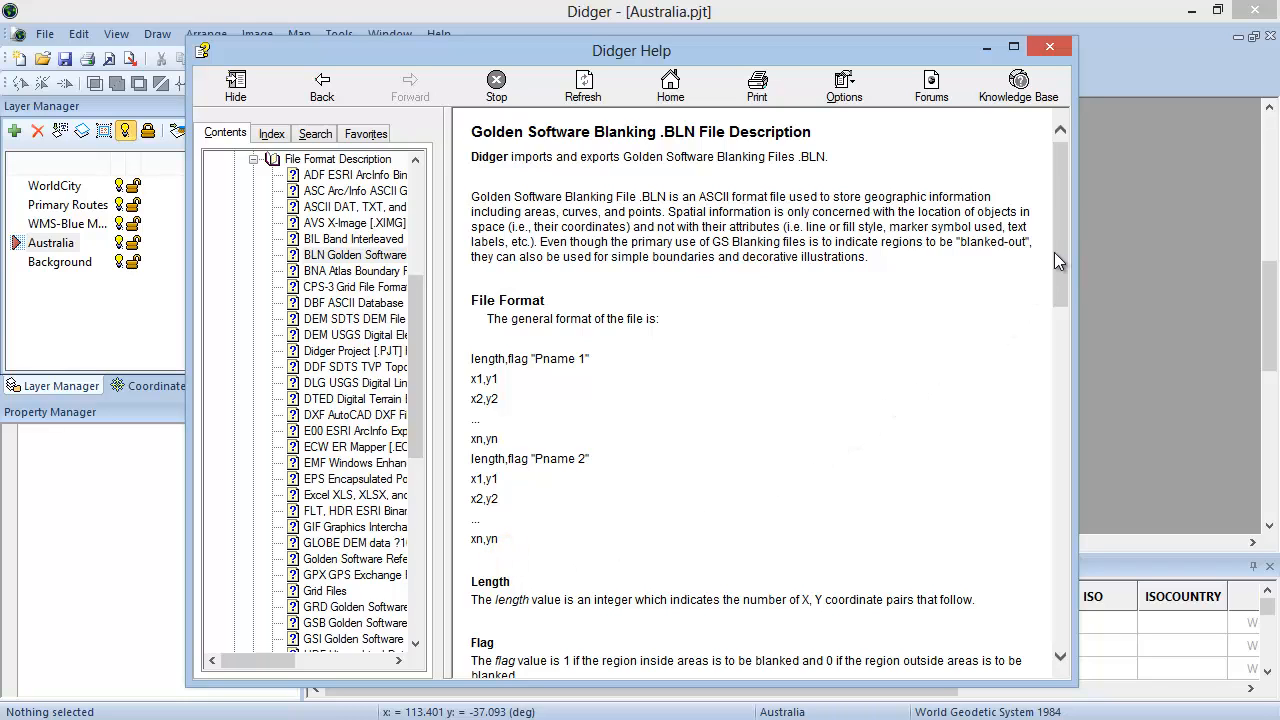
scroll(down, 3)
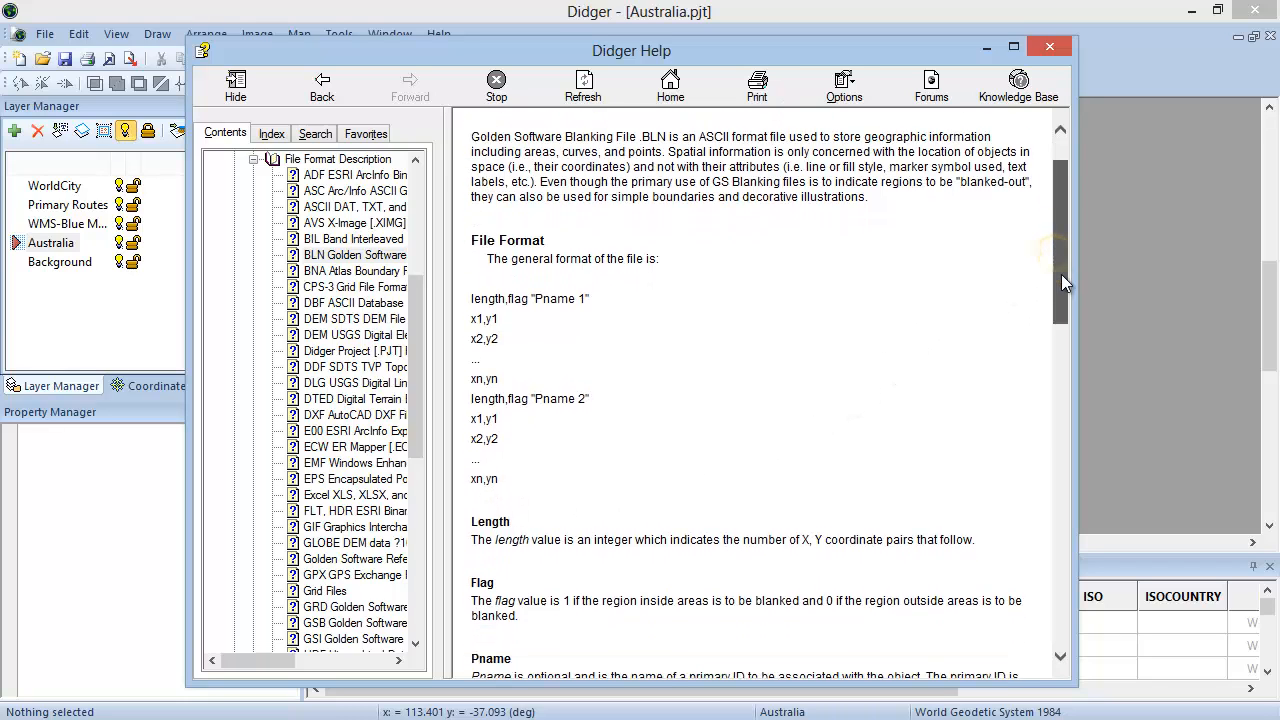
scroll(down, 3)
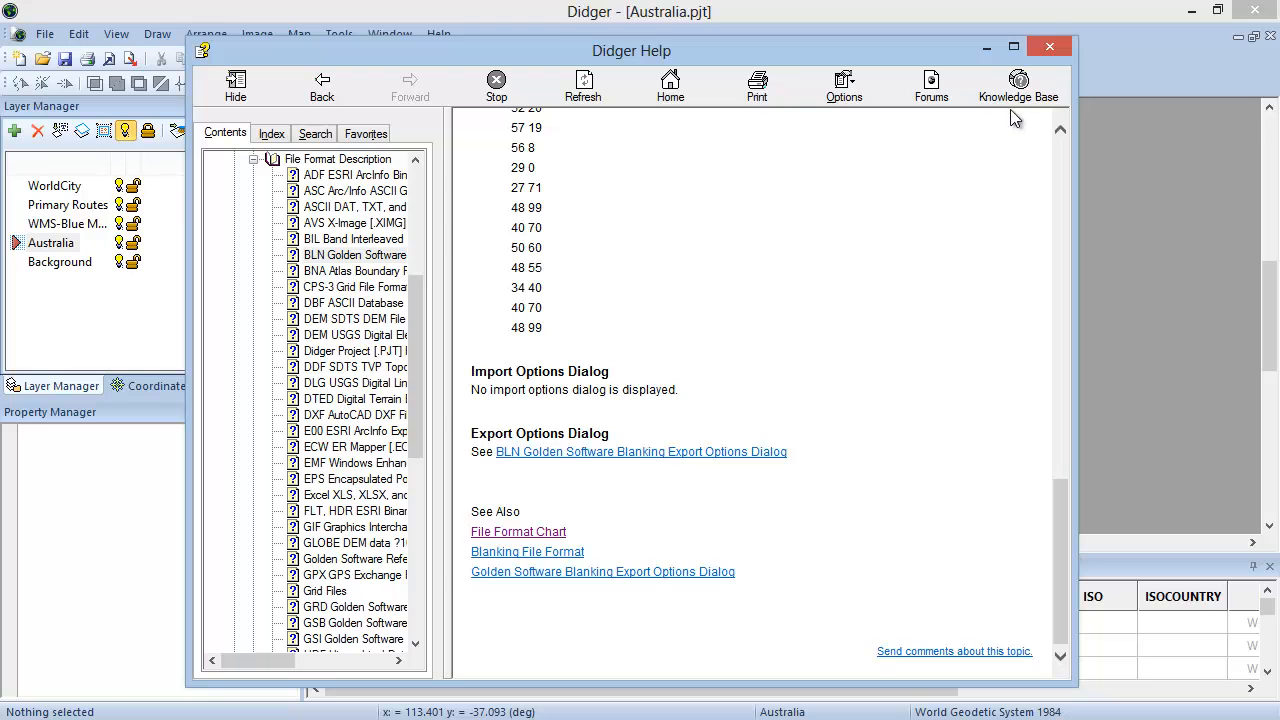
Close the help window and bring up the Print dialog for the Australia map
click(1050, 46)
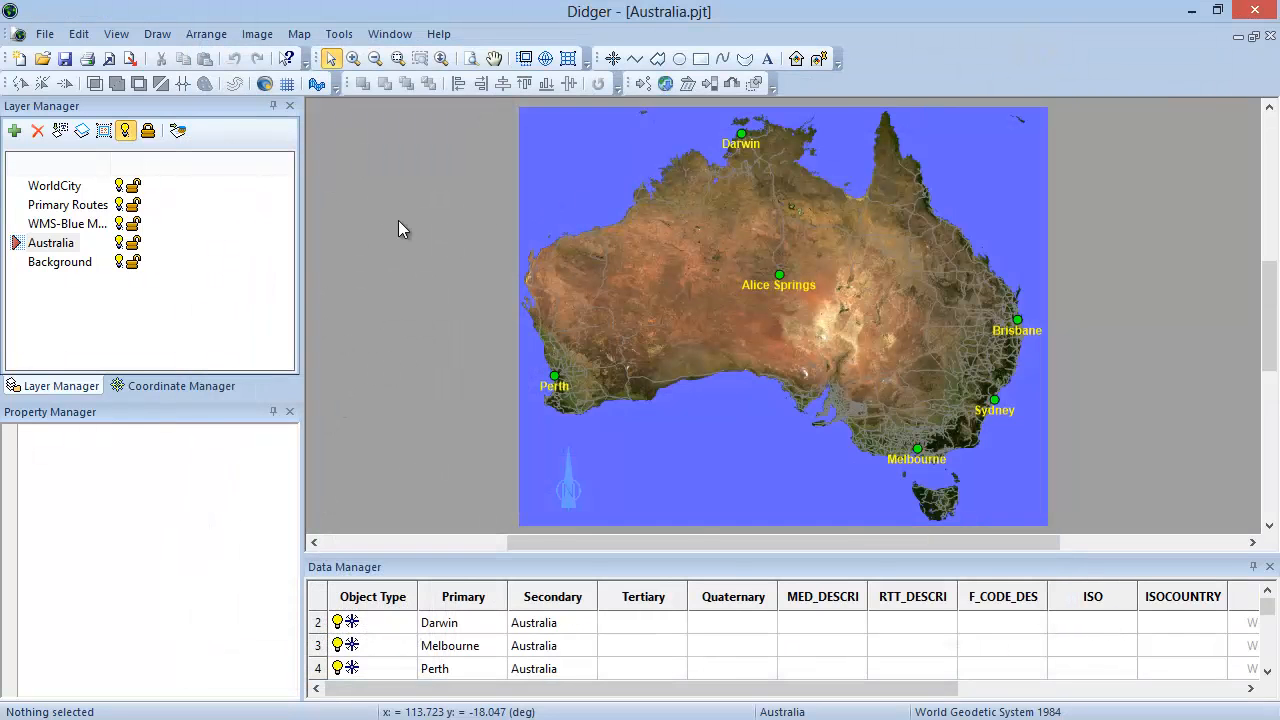
click(44, 33)
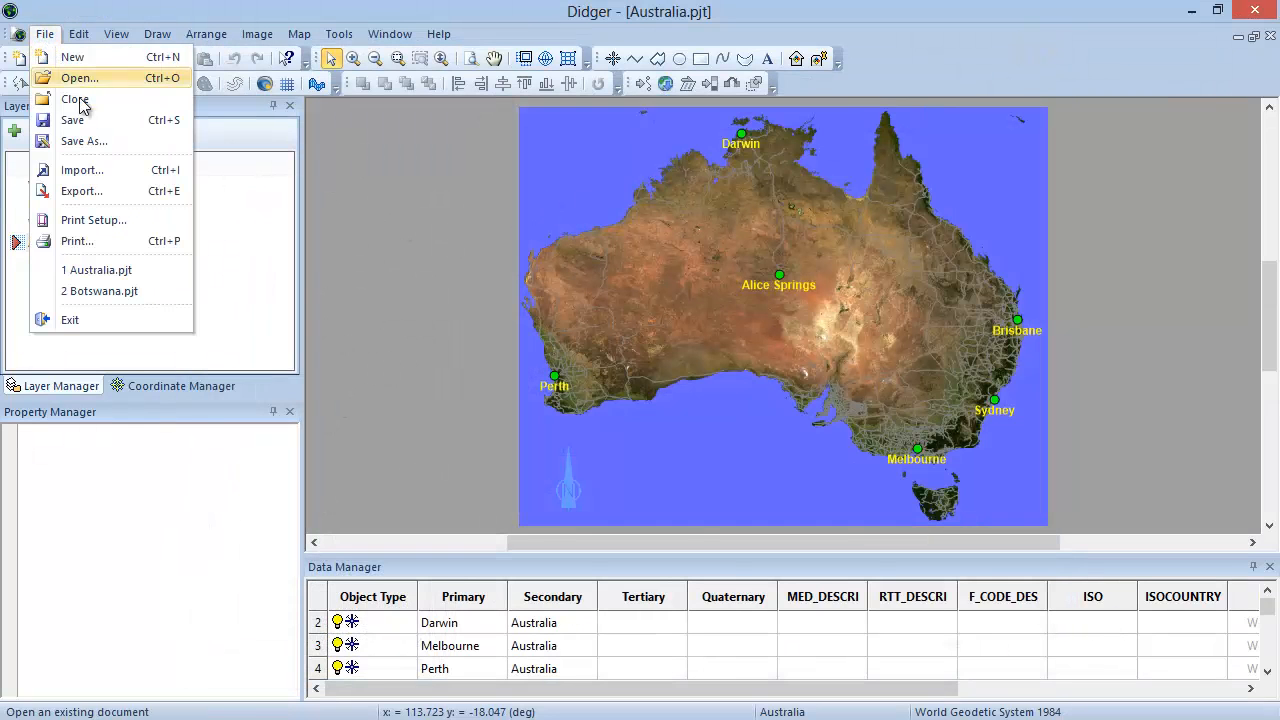
mouse_move(130, 247)
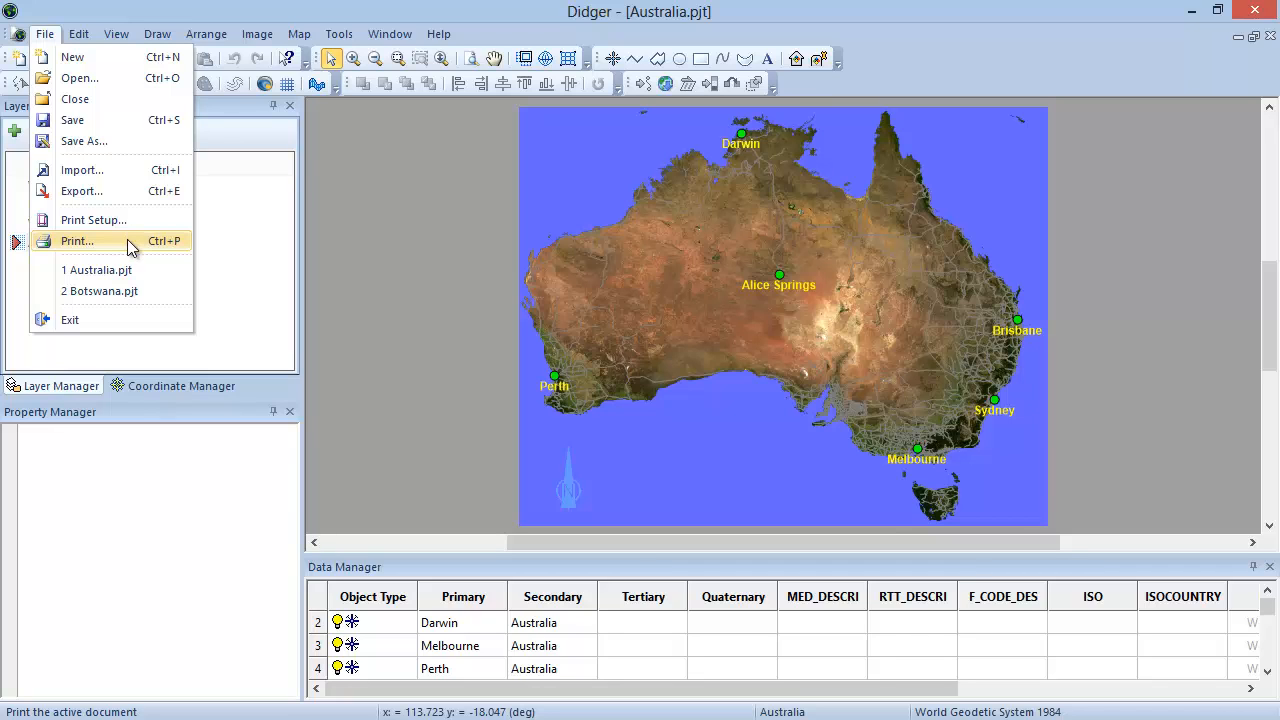
click(77, 240)
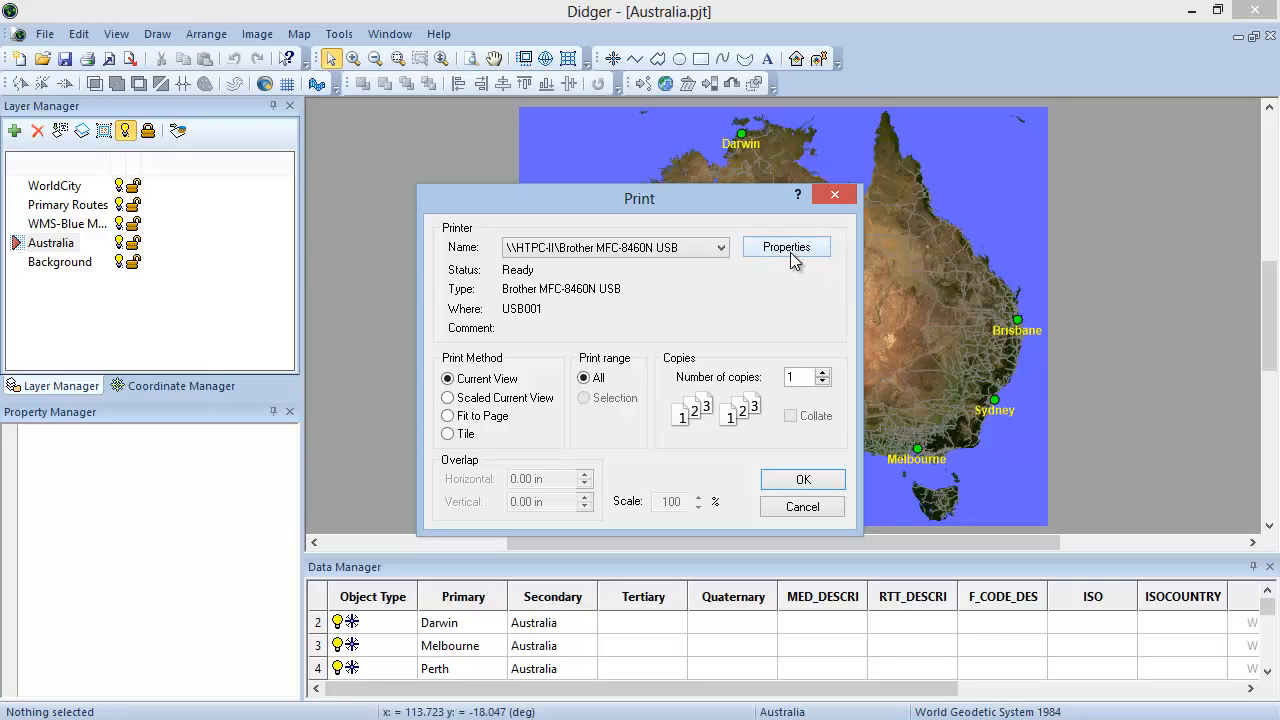
mouse_move(730, 283)
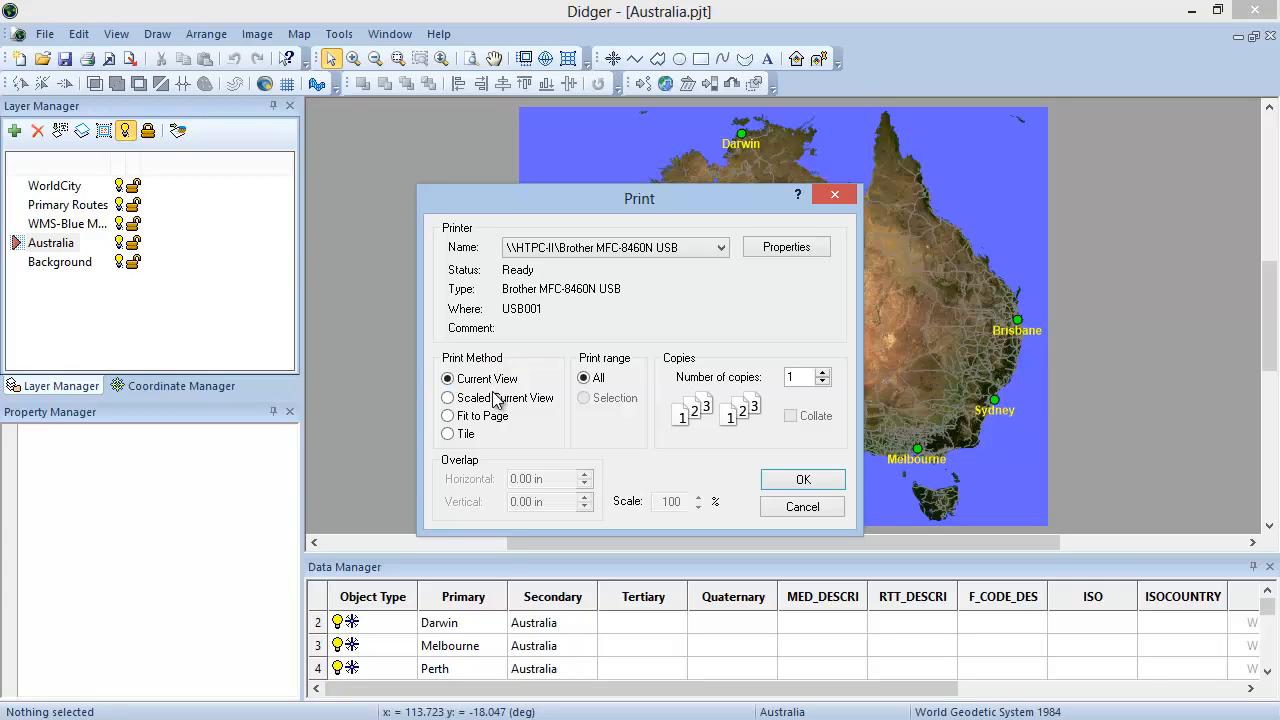
Try the Scaled Current View, Fit to Page and Tile print methods, then cancel without printing
click(448, 397)
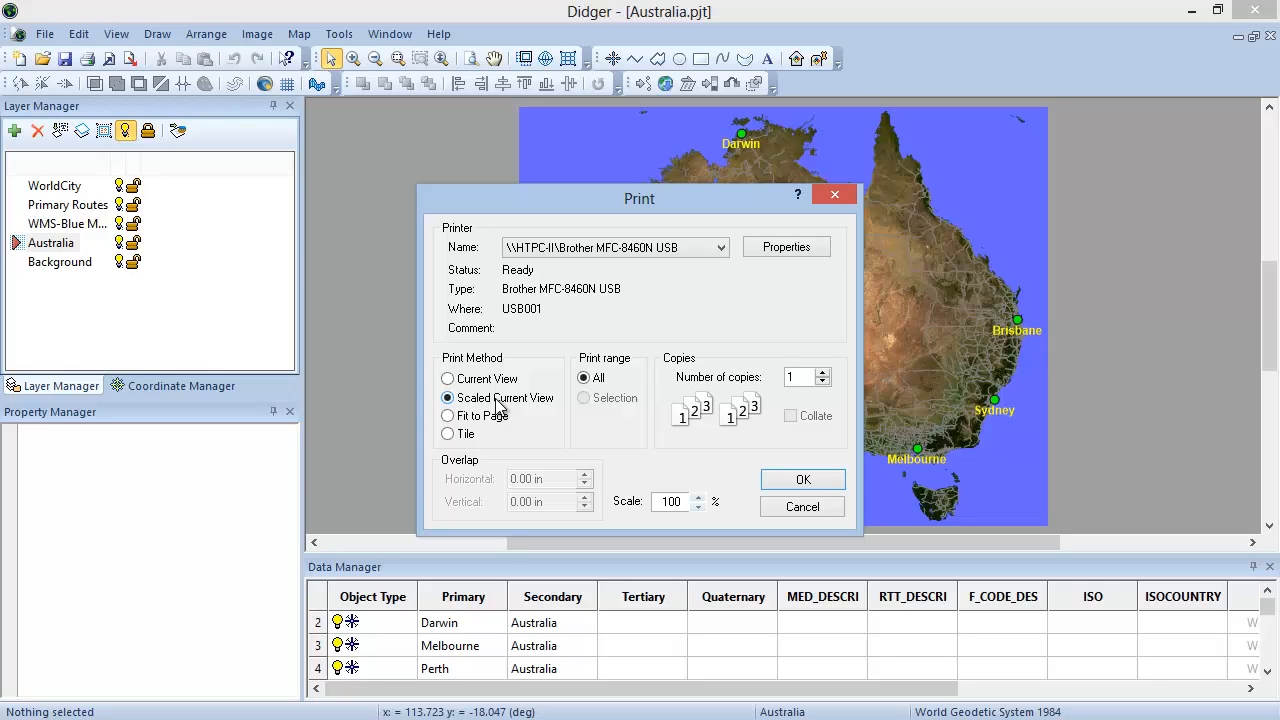
mouse_move(500, 415)
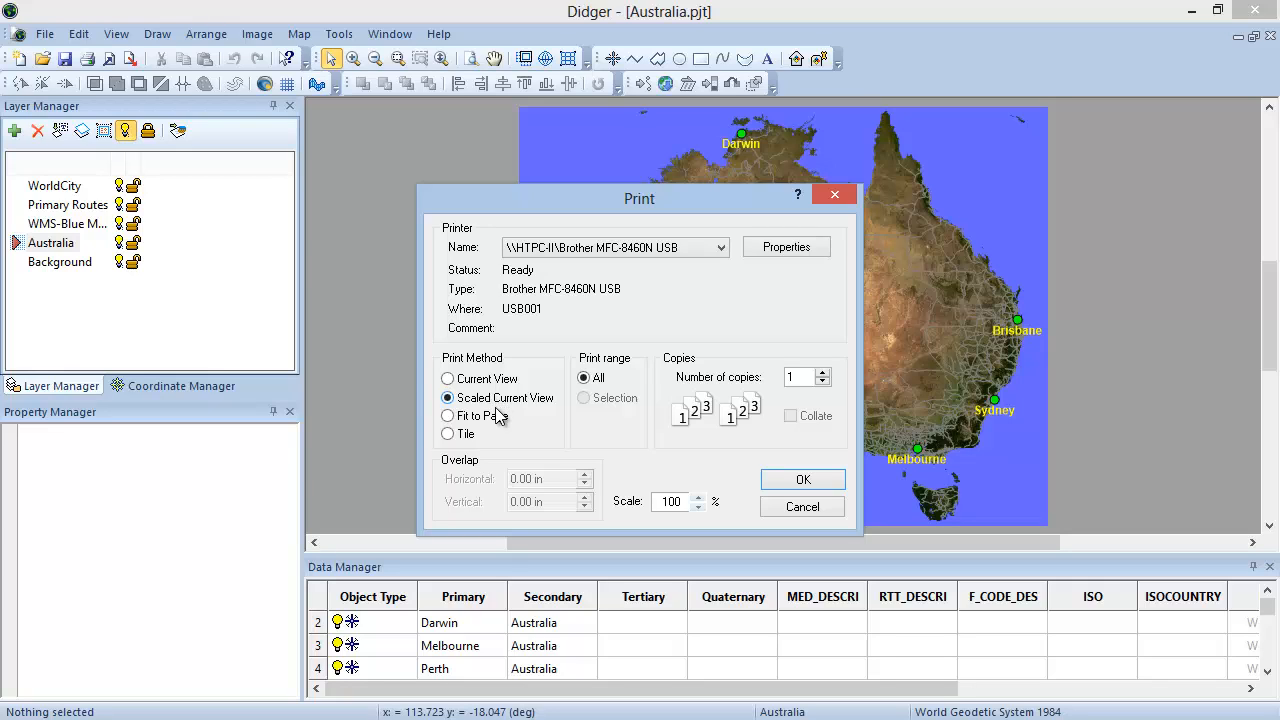
click(447, 415)
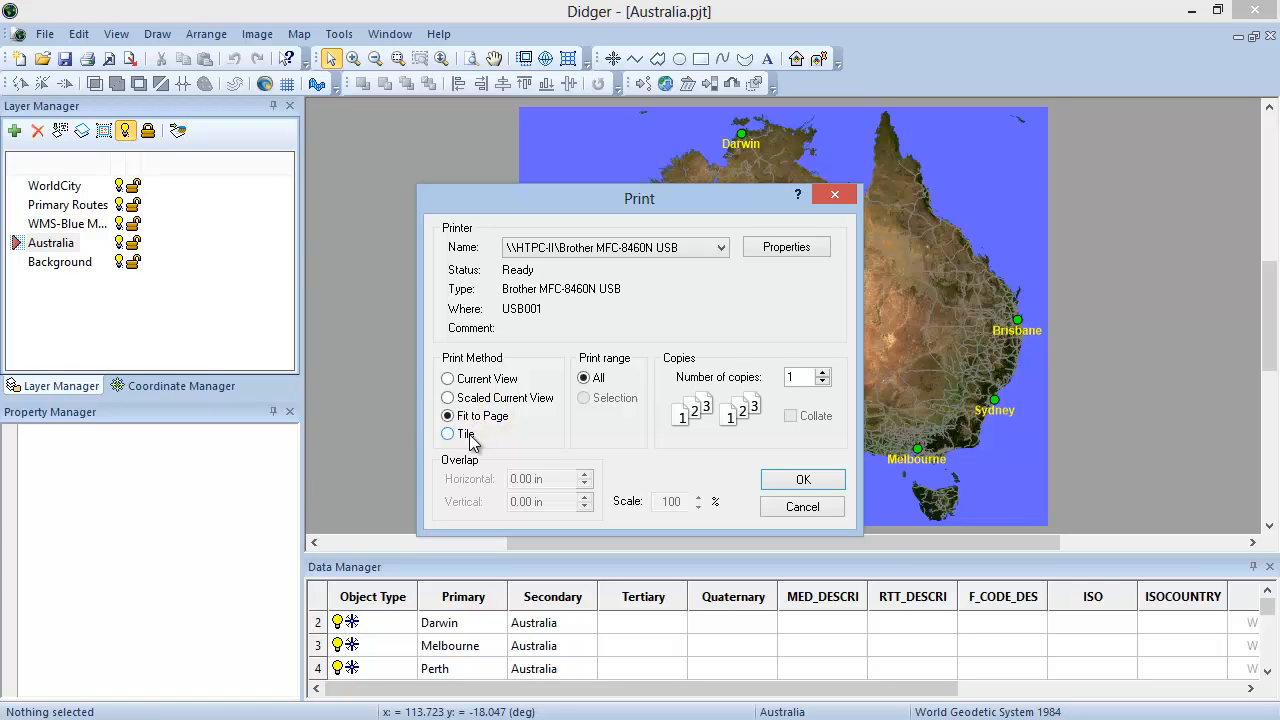
click(447, 433)
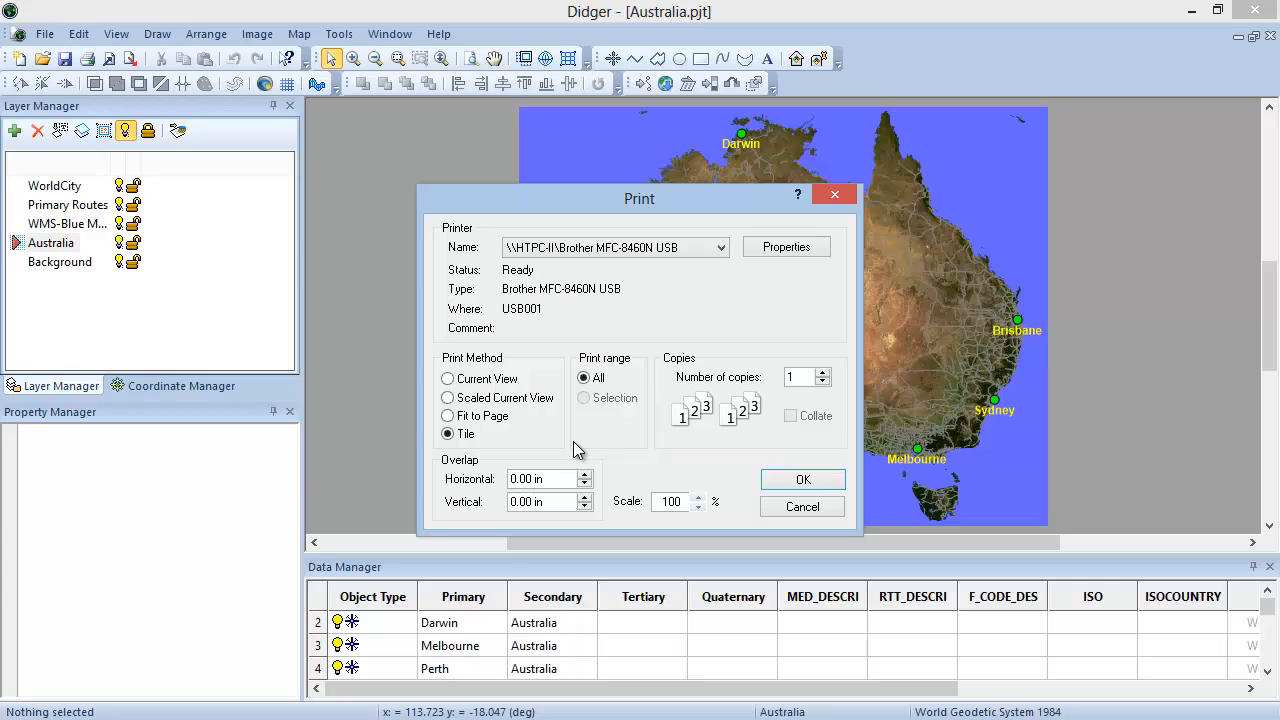
mouse_move(595, 411)
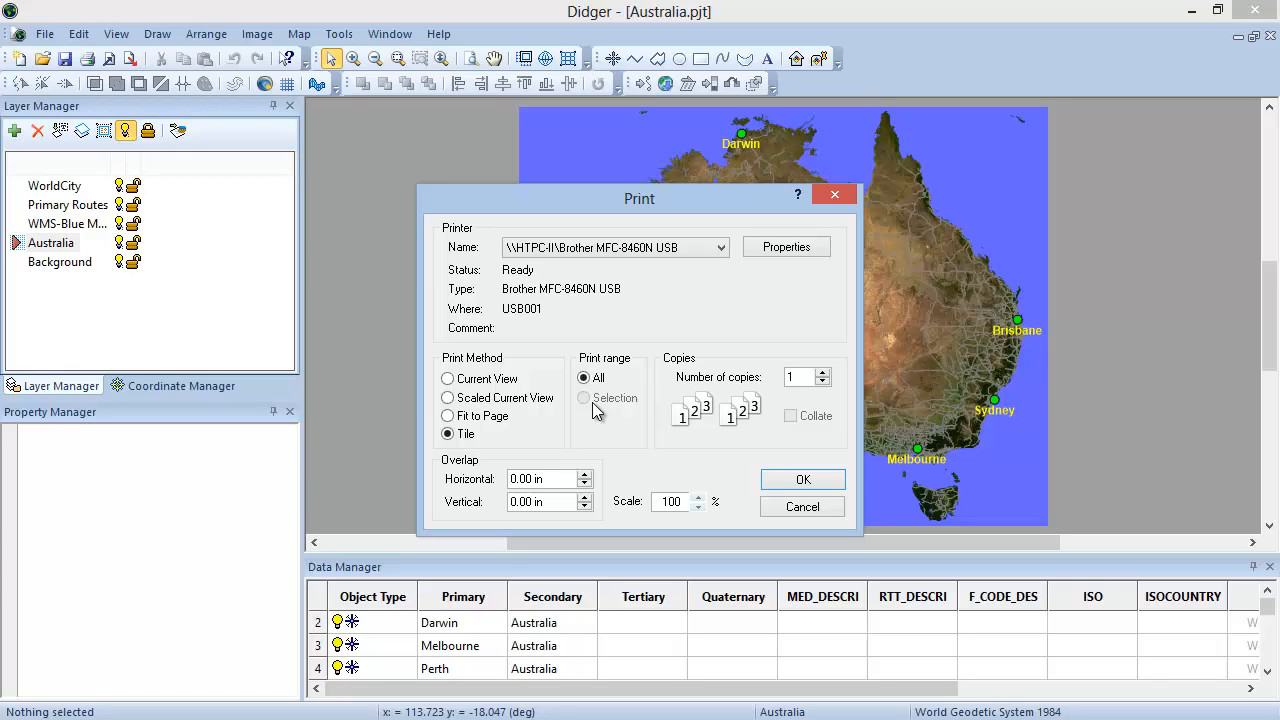
mouse_move(760, 418)
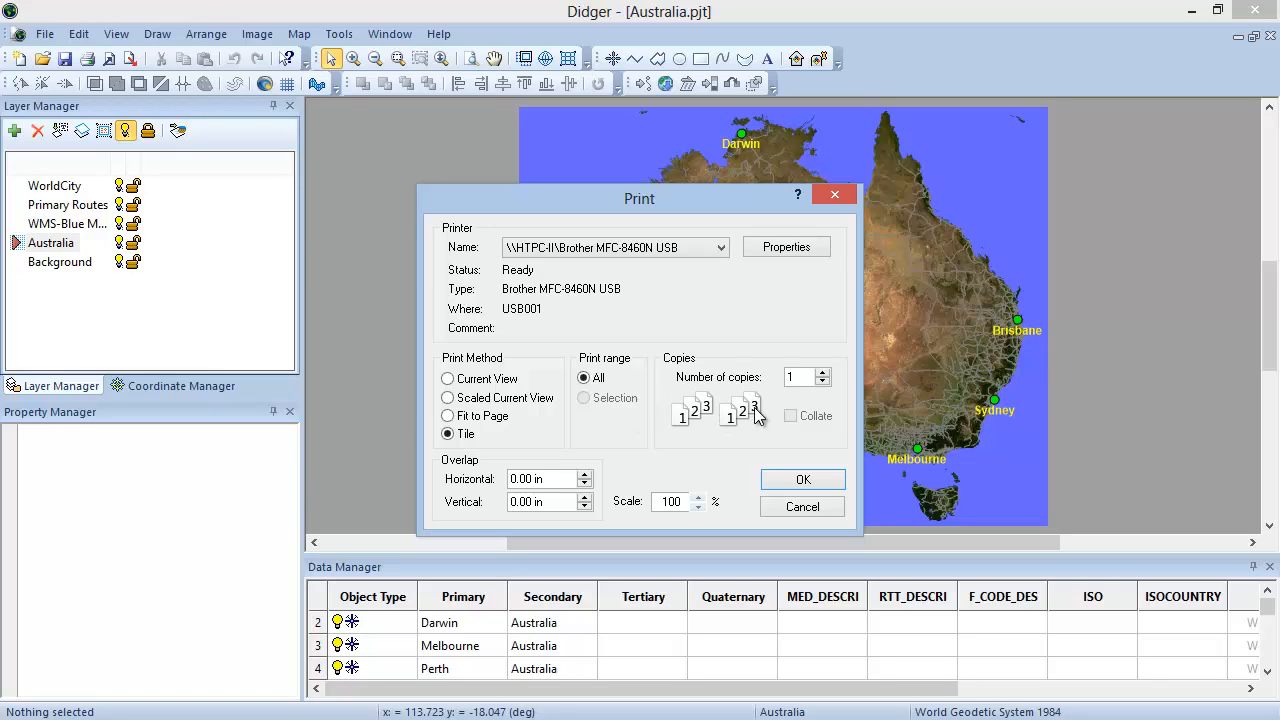
mouse_move(728, 435)
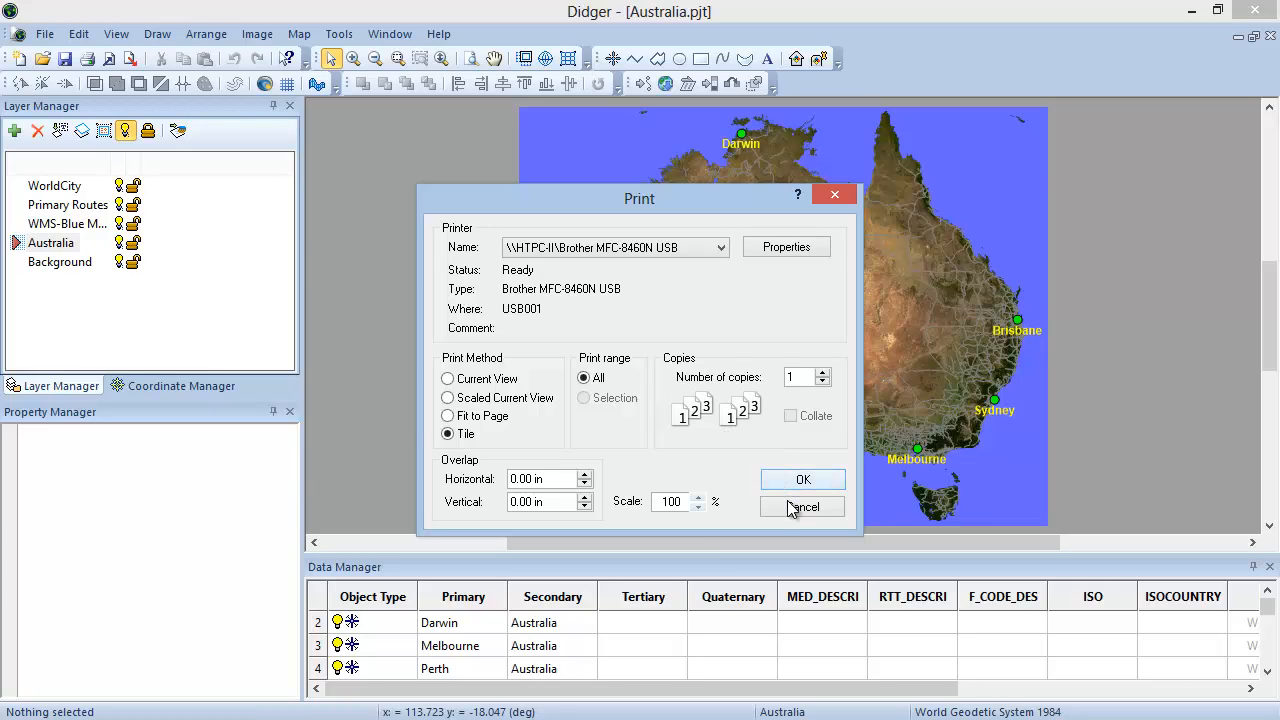
click(802, 507)
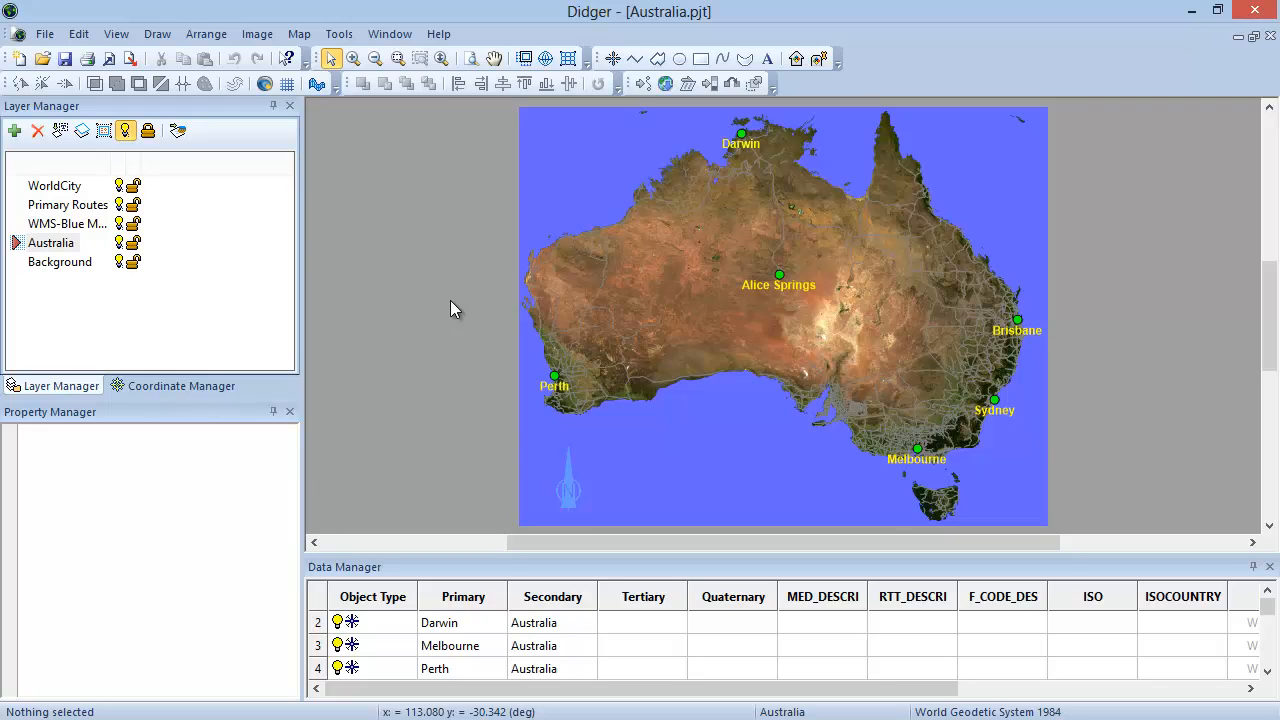
Show the Help menu with its Feedback choices over the Australia map
click(438, 33)
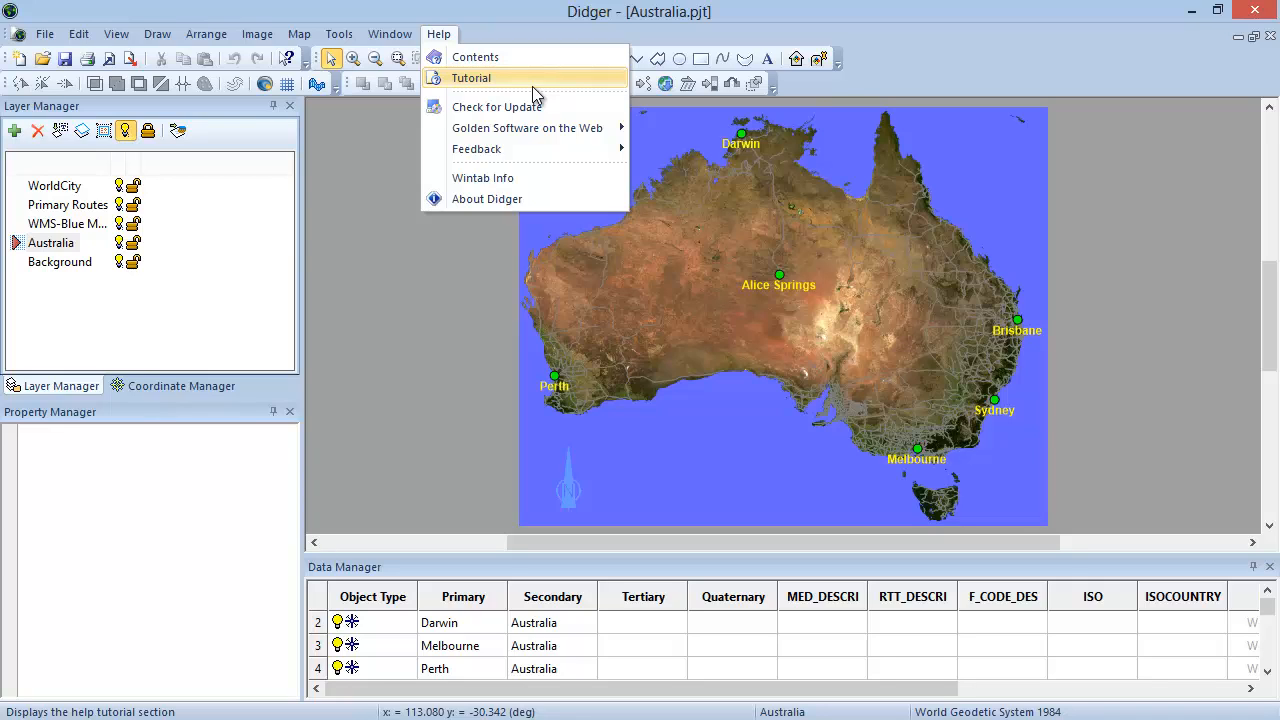
mouse_move(540, 148)
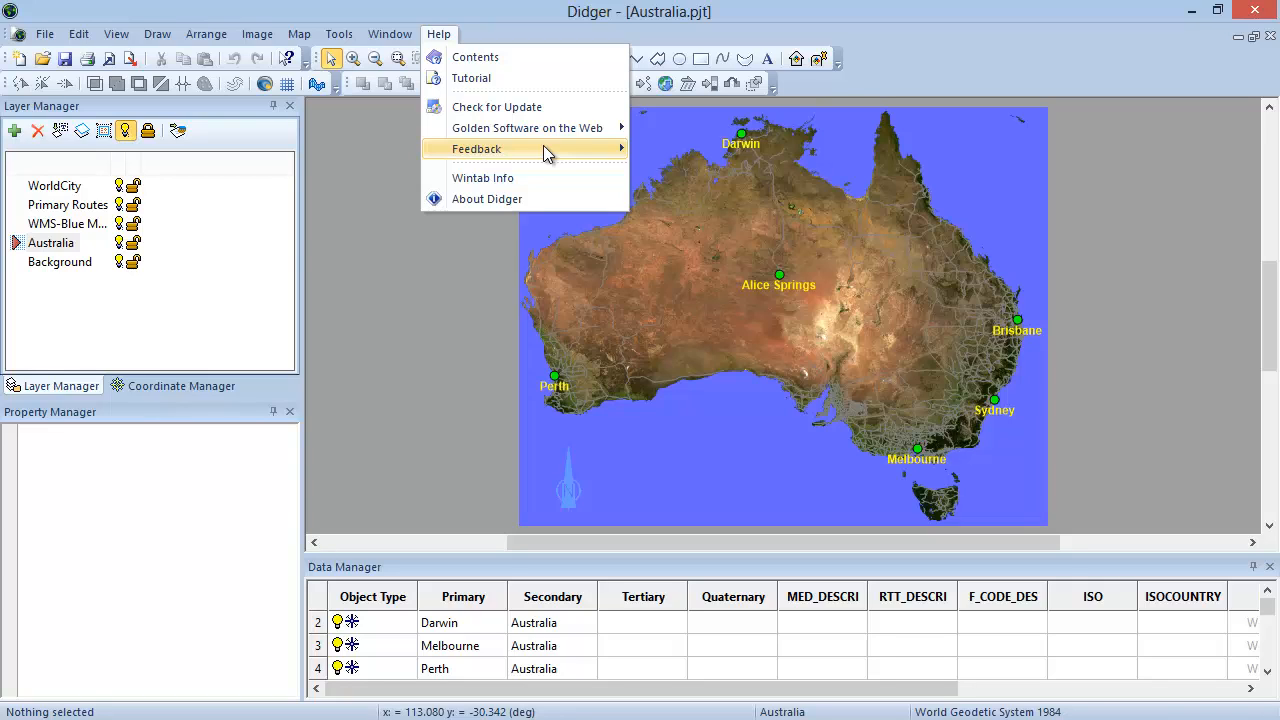
mouse_move(477, 148)
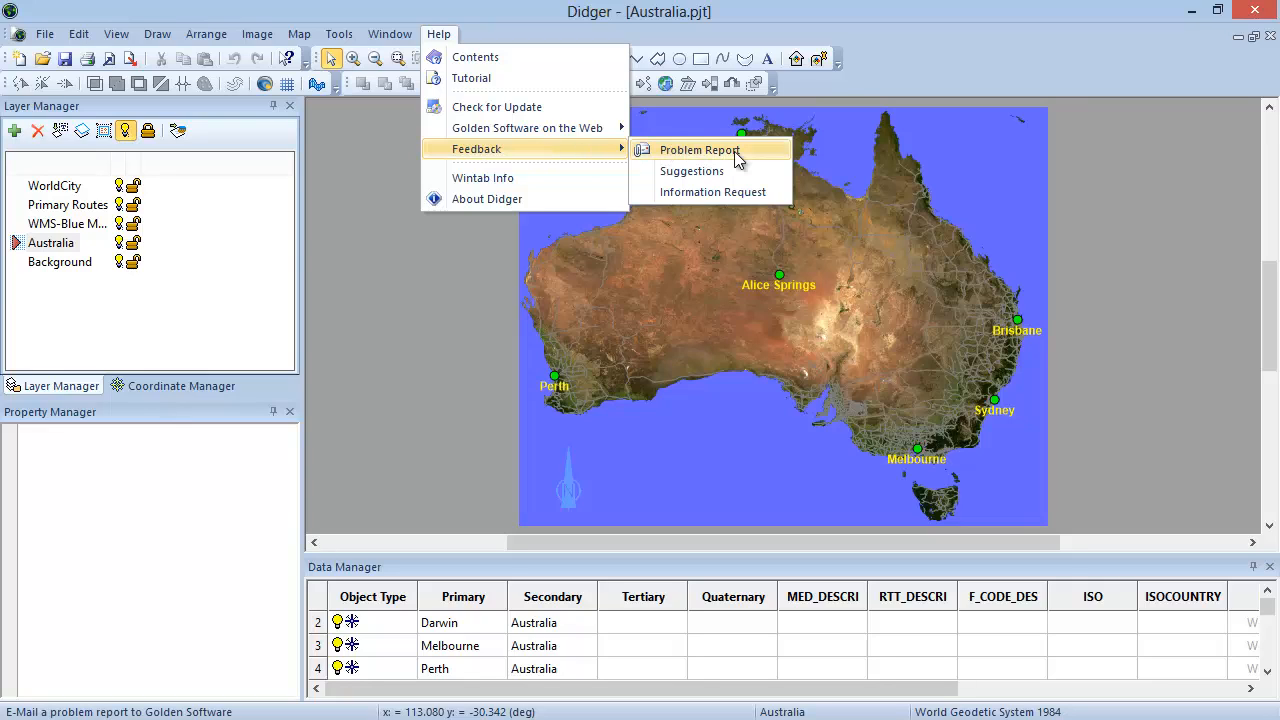
mouse_move(692, 171)
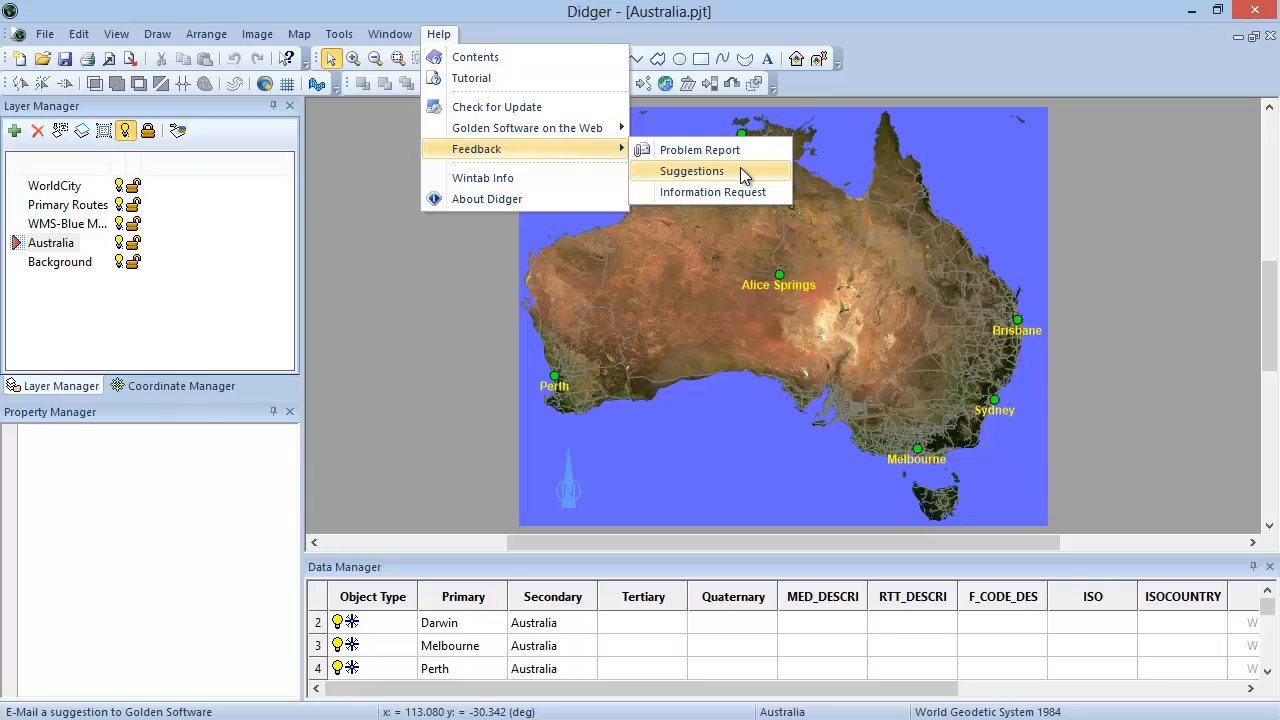
mouse_move(744, 205)
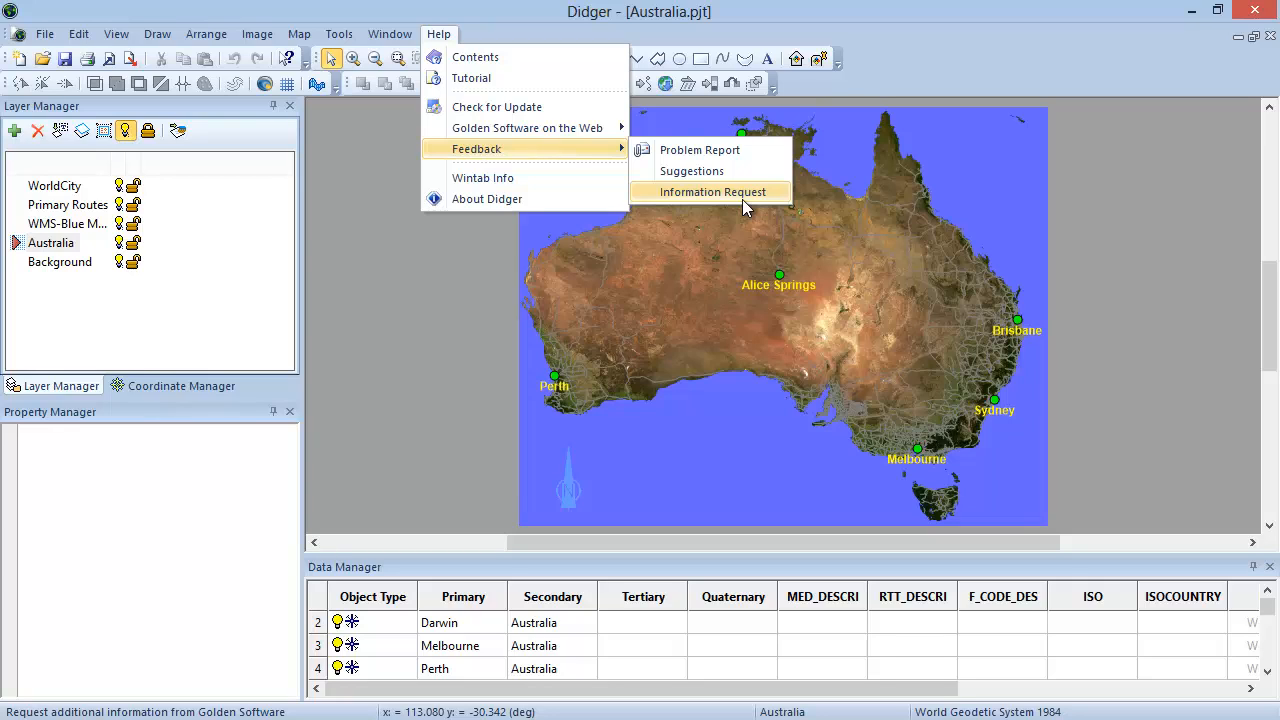
mouse_move(487, 198)
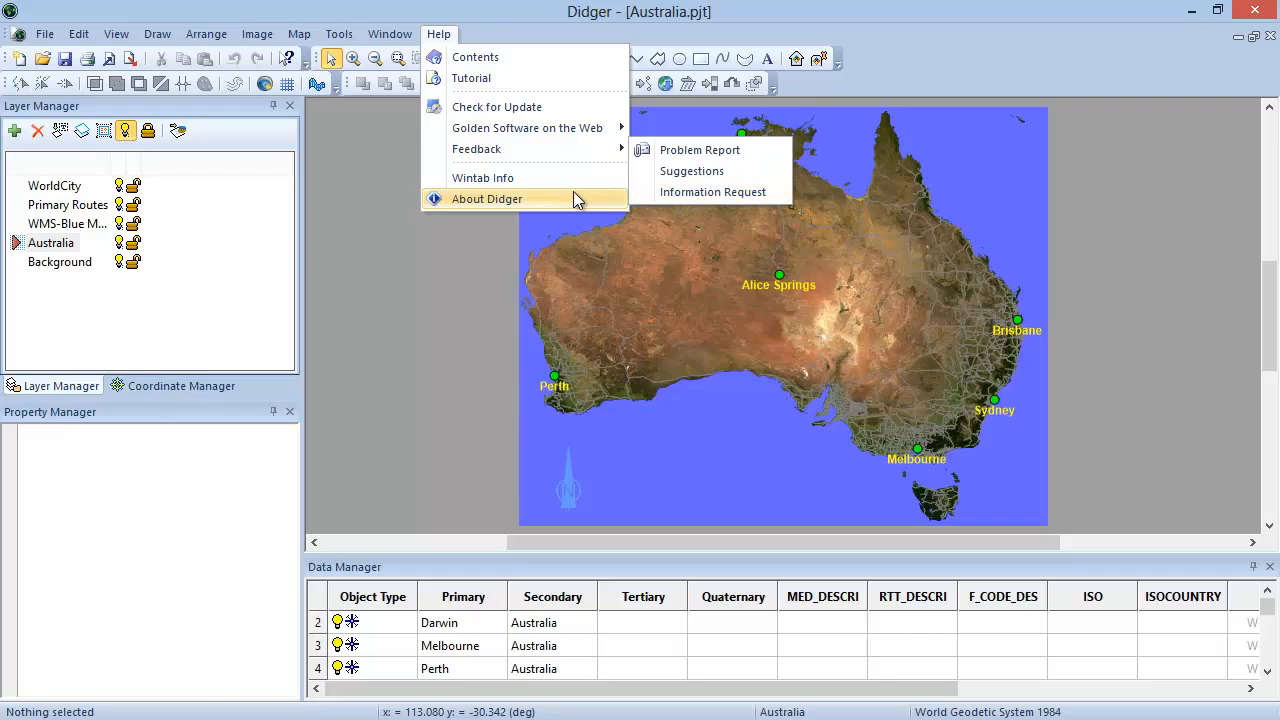
Show the About Didger dialog with version 5.6 and Golden Software contact details
click(486, 198)
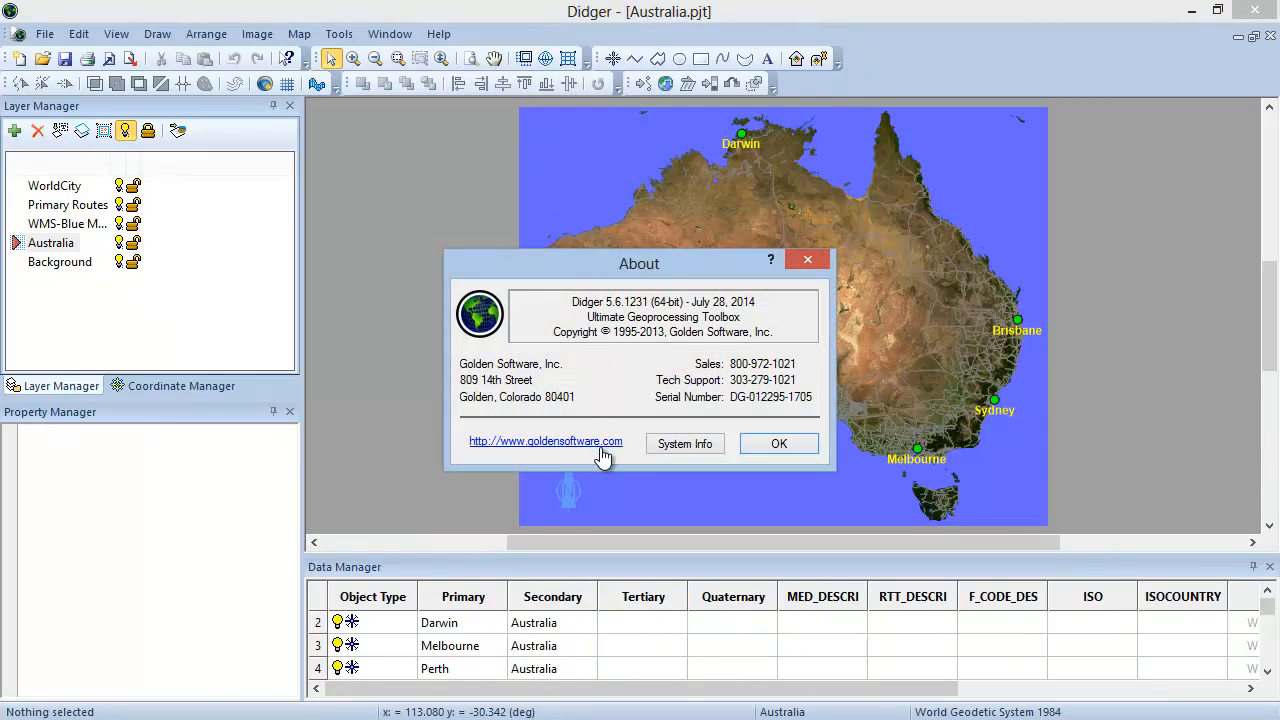
mouse_move(628, 468)
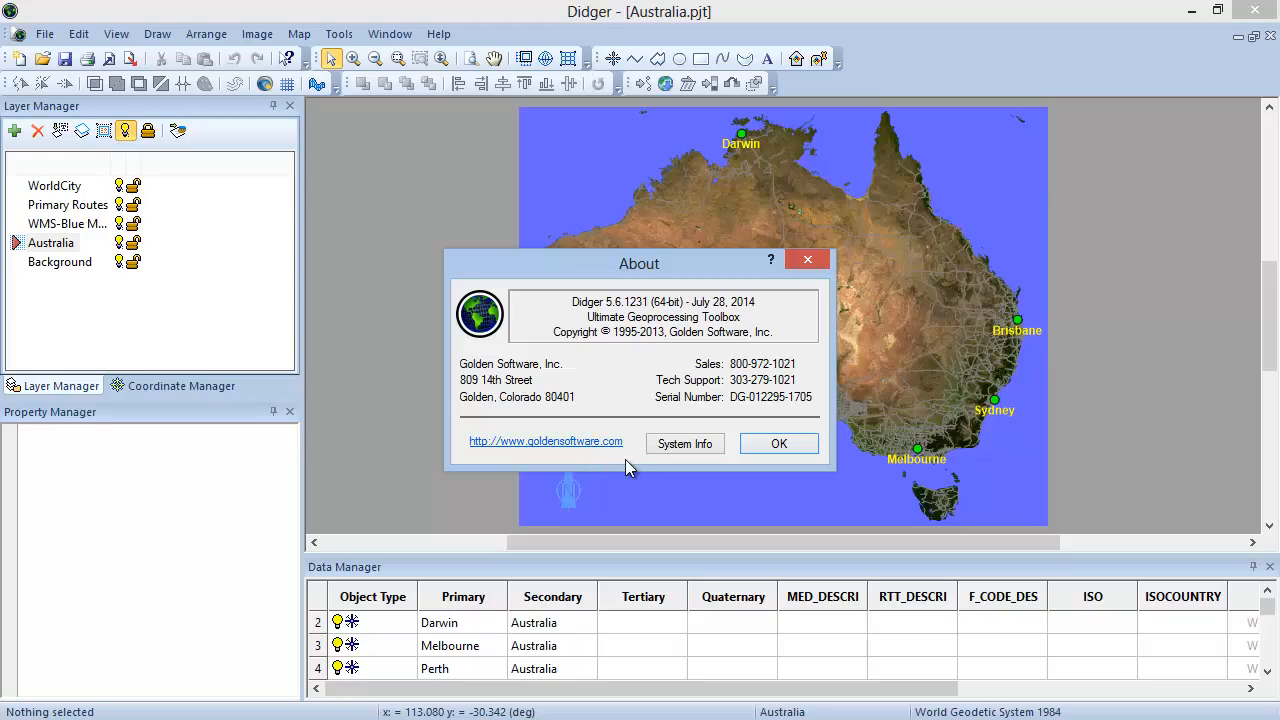